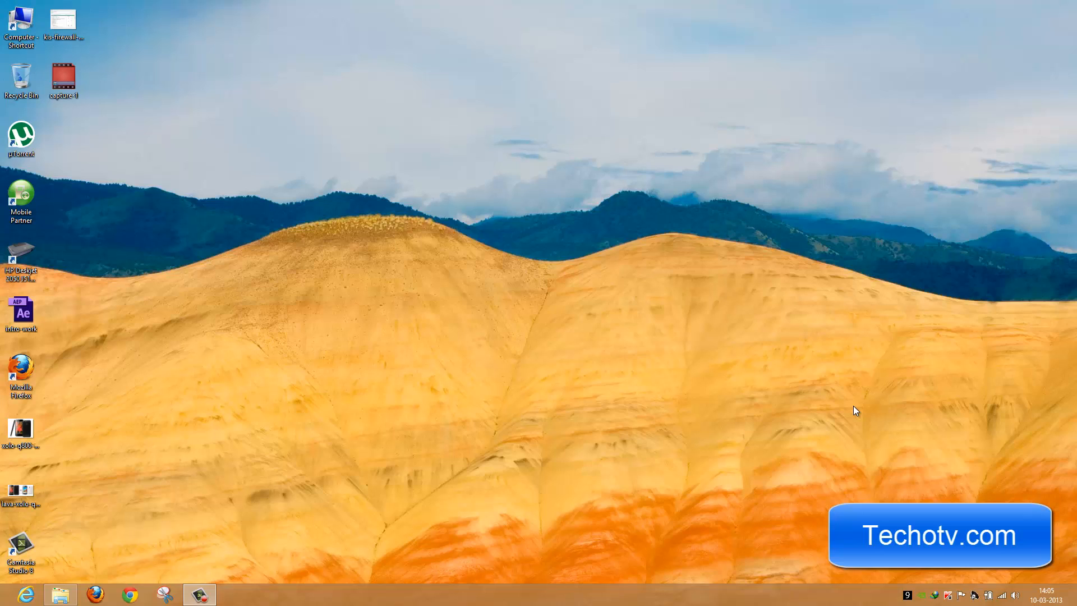
mouse_move(870, 439)
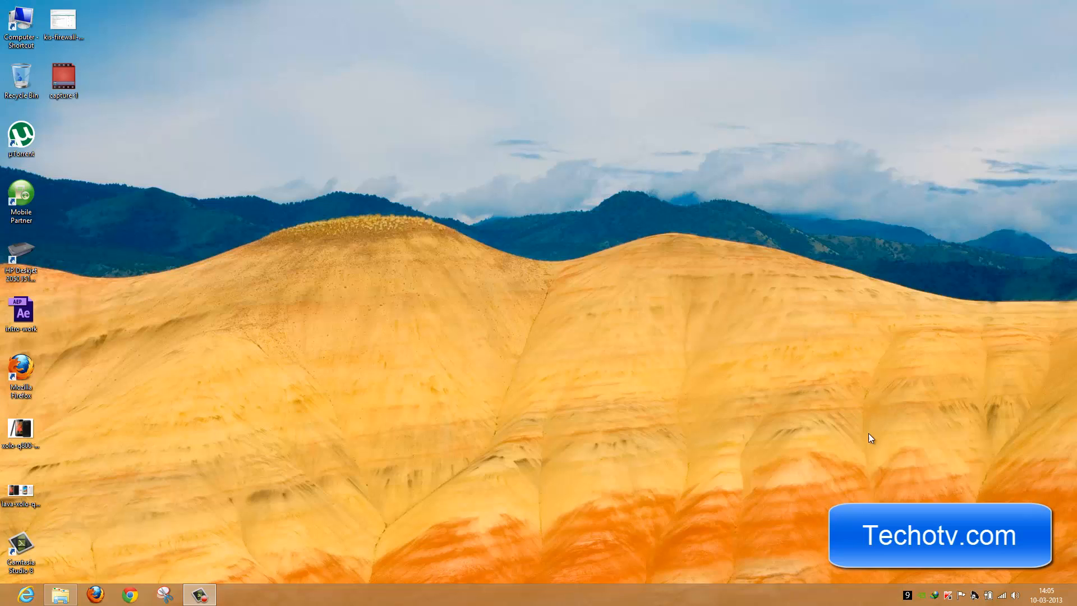
mouse_move(947, 594)
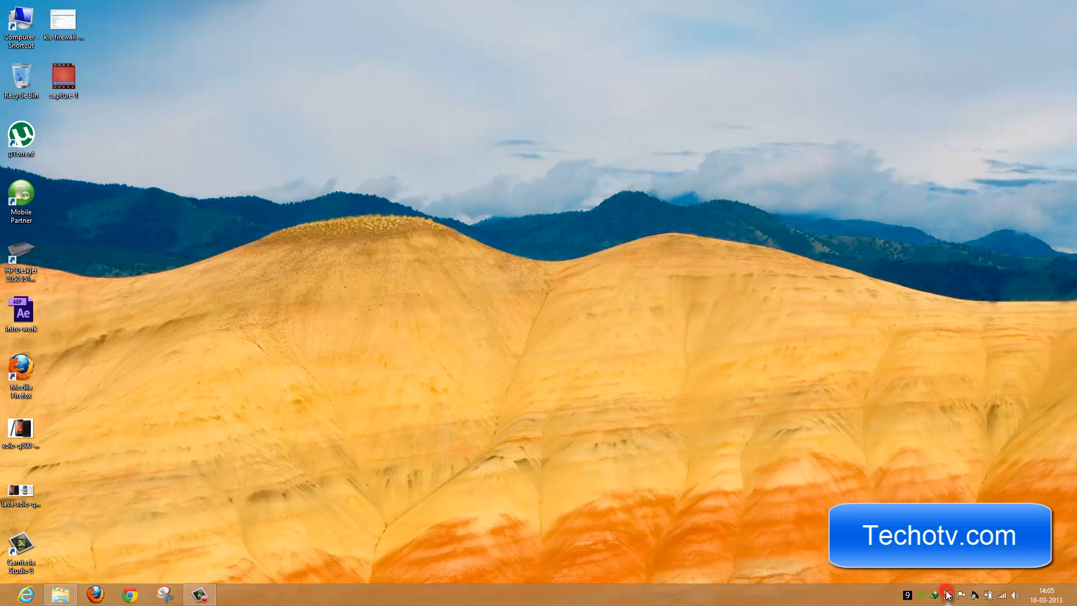
Bring up the Kaspersky main window from the system tray icon.
left_click(946, 594)
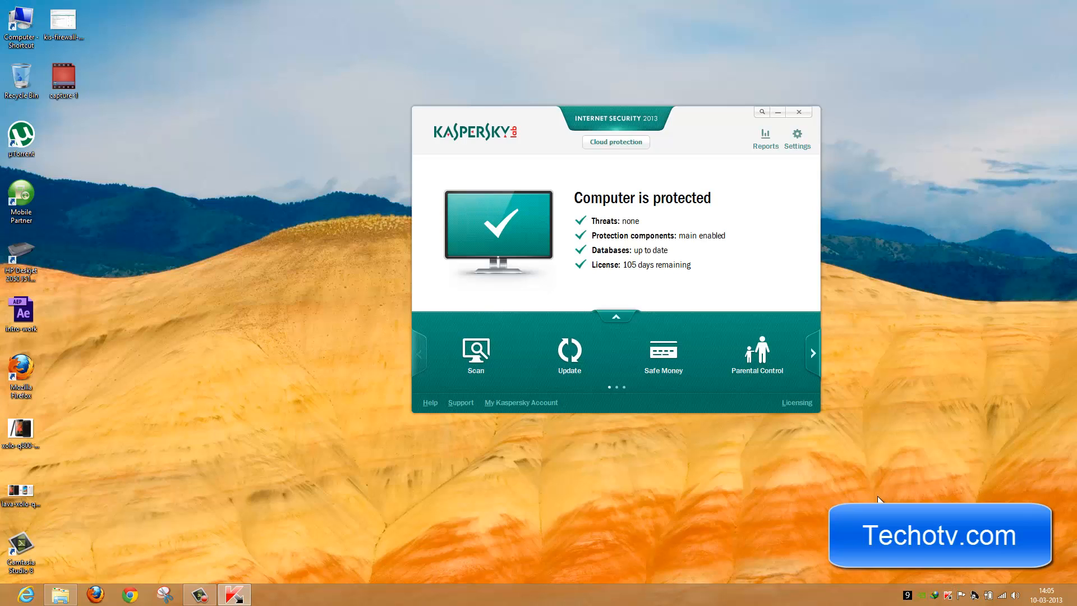
mouse_move(889, 439)
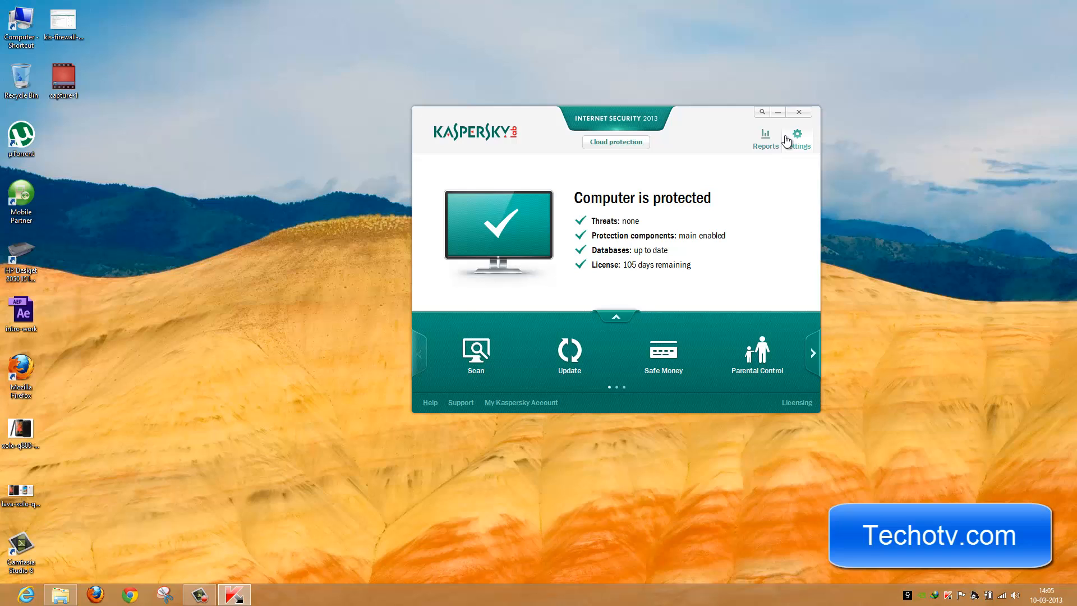
mouse_move(808, 126)
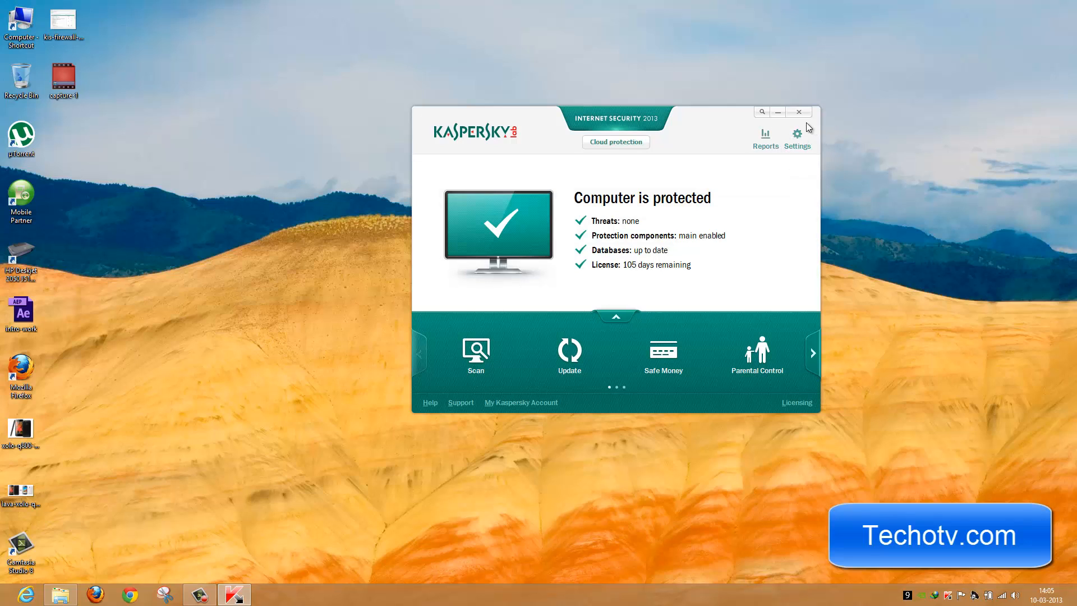
mouse_move(796, 137)
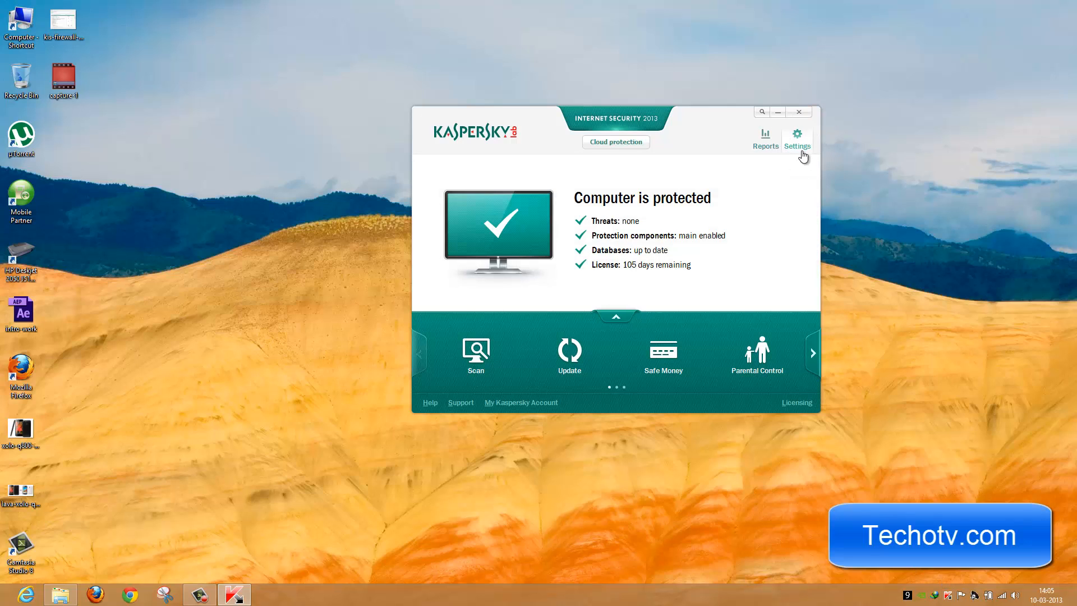
Go to Settings and select Firewall under Protection Center.
left_click(796, 139)
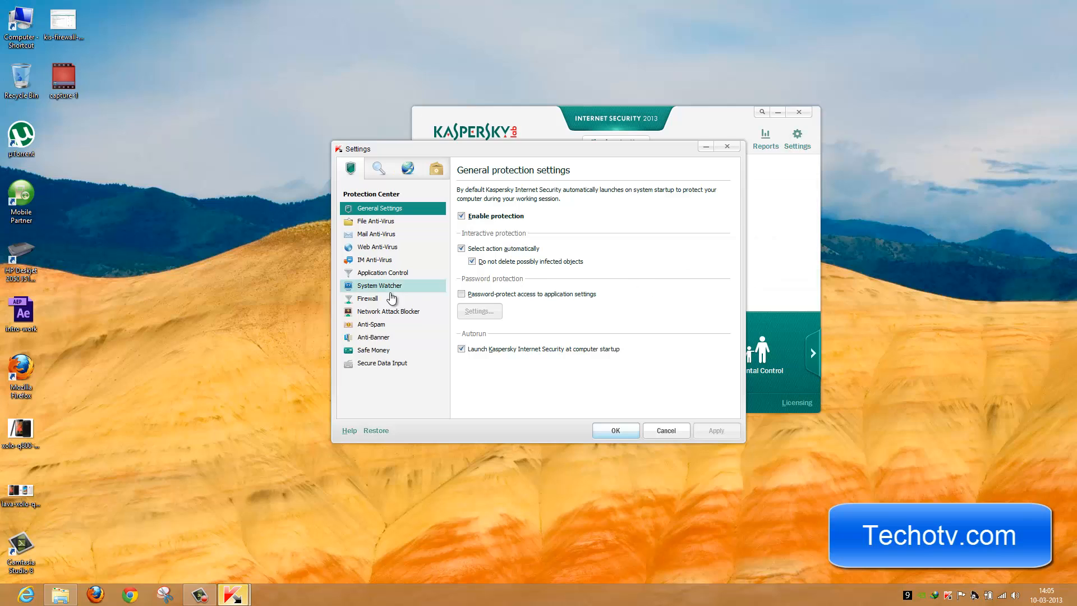
left_click(367, 298)
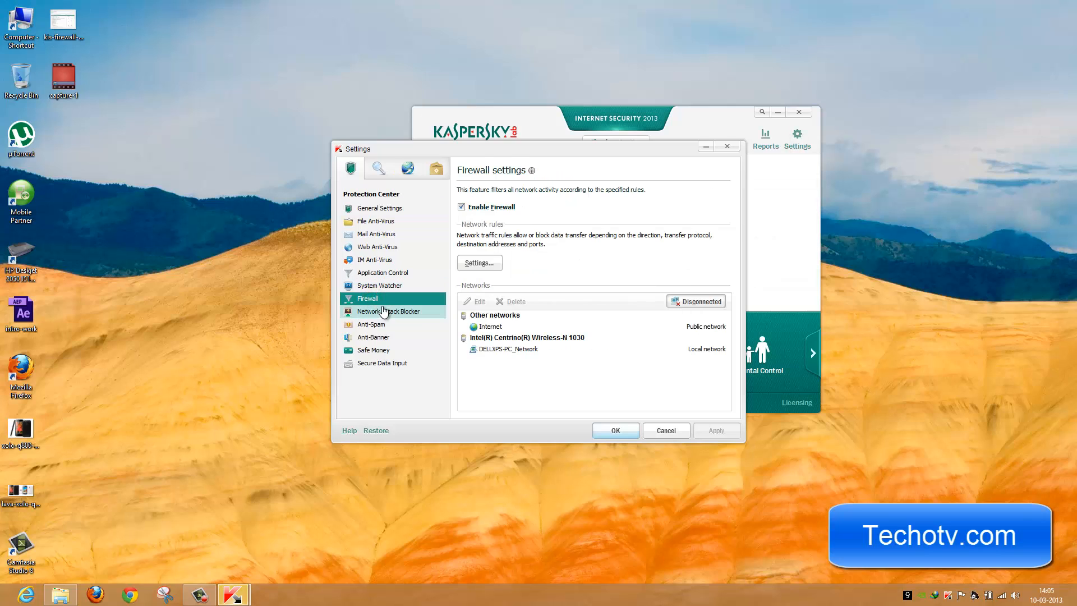
mouse_move(470, 185)
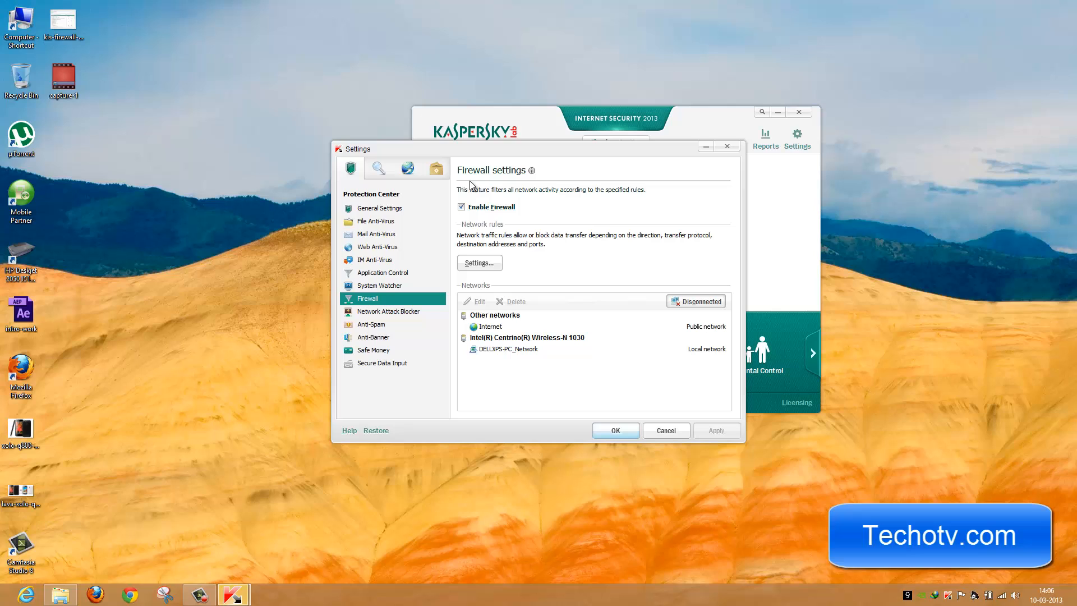
mouse_move(528, 204)
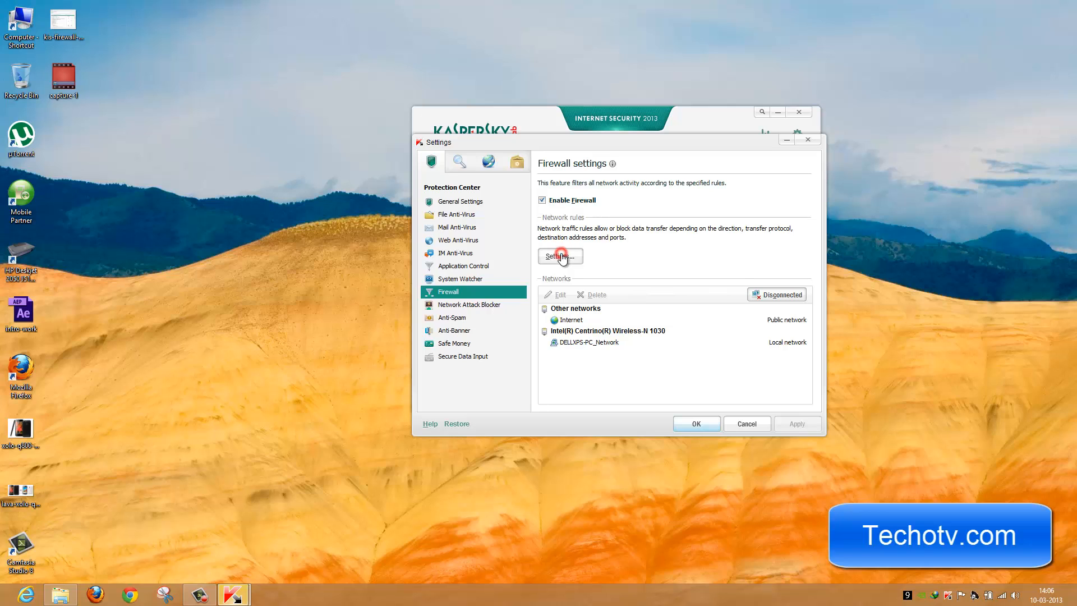
Show the firewall's Application rules tab listing trusted vendor groups.
left_click(559, 255)
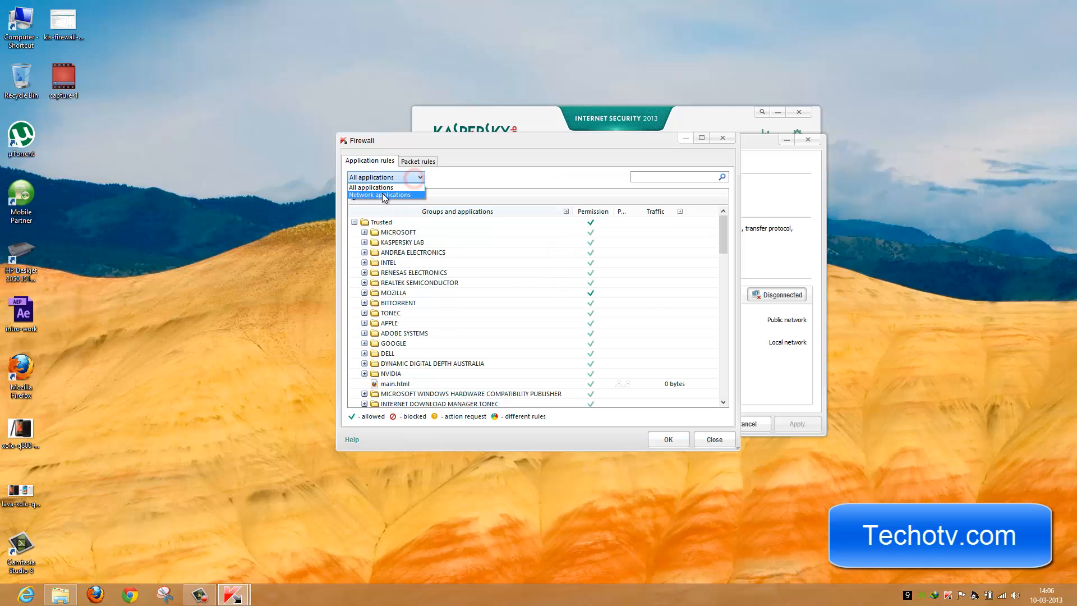
left_click(384, 176)
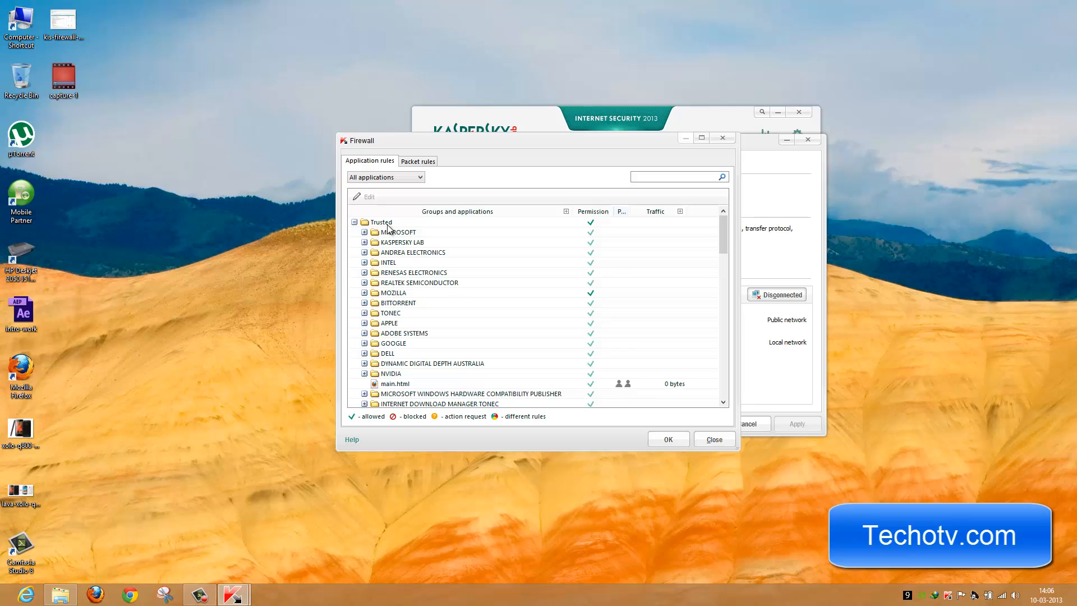
mouse_move(403, 255)
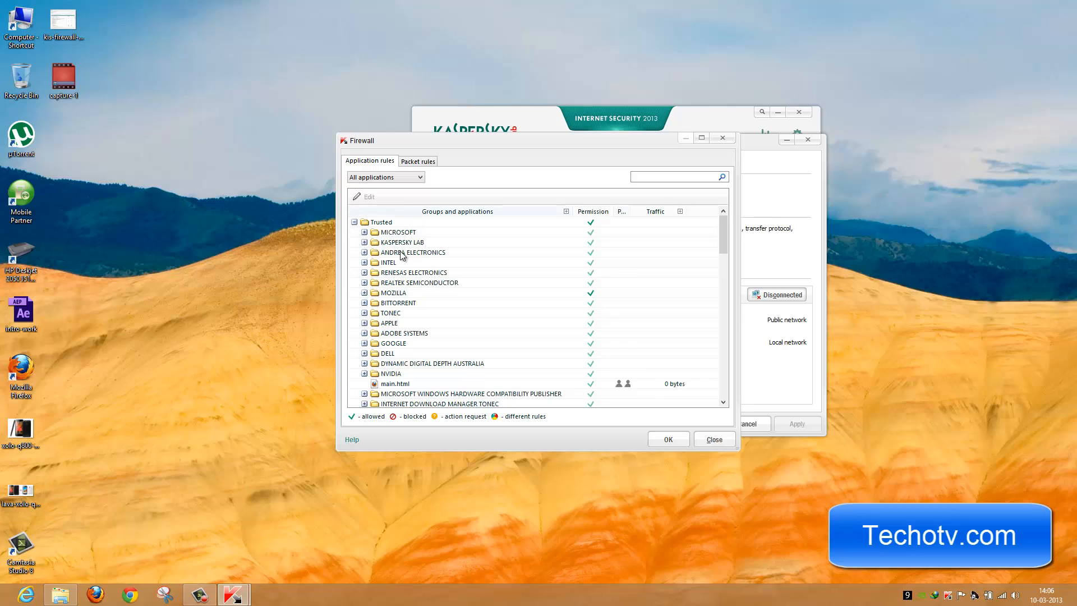
mouse_move(435, 267)
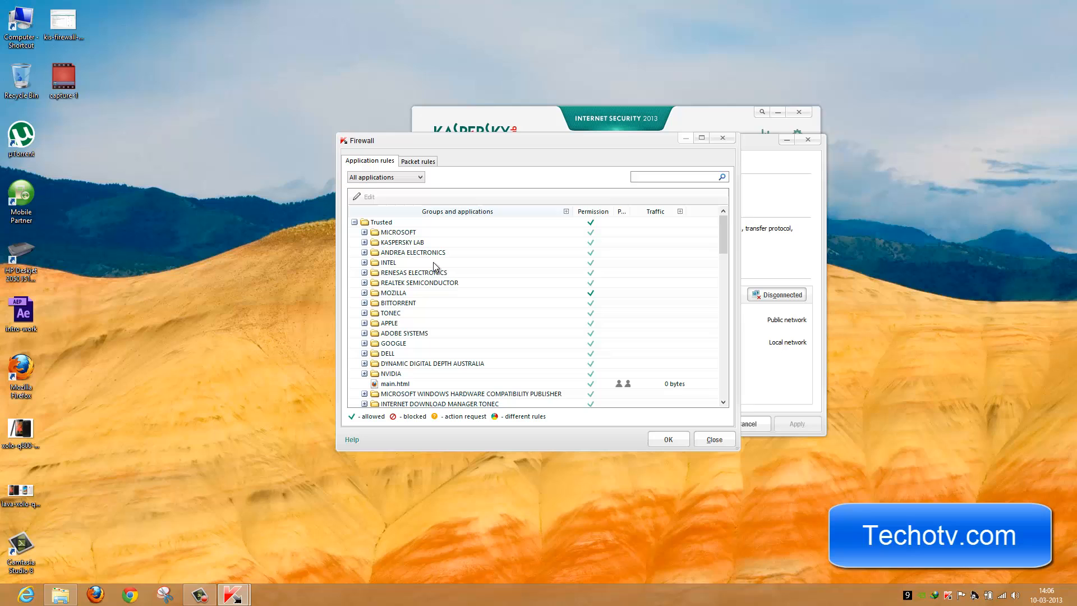
mouse_move(506, 273)
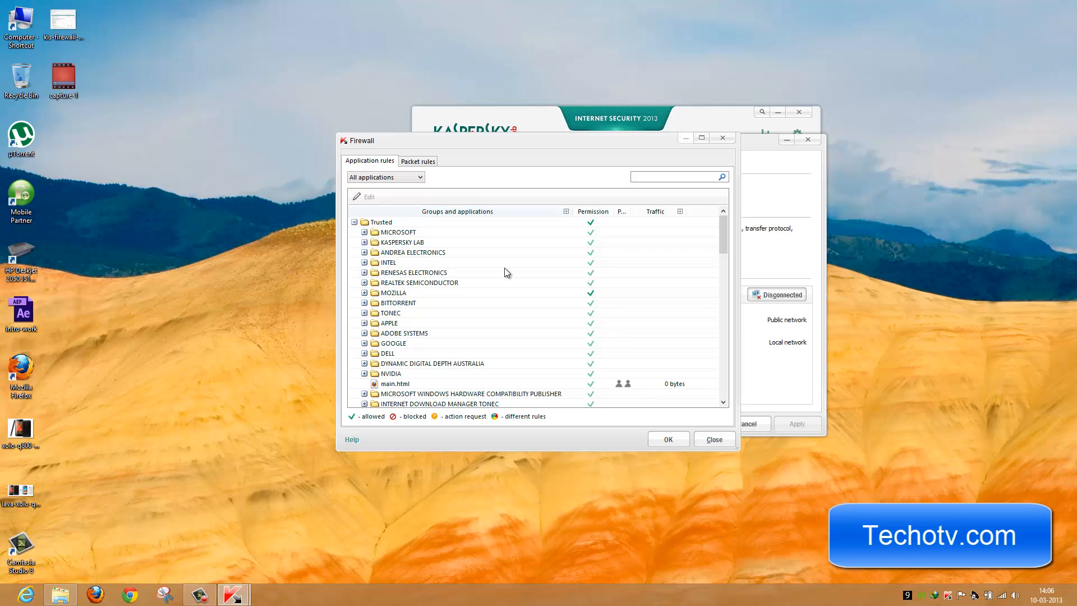
mouse_move(520, 276)
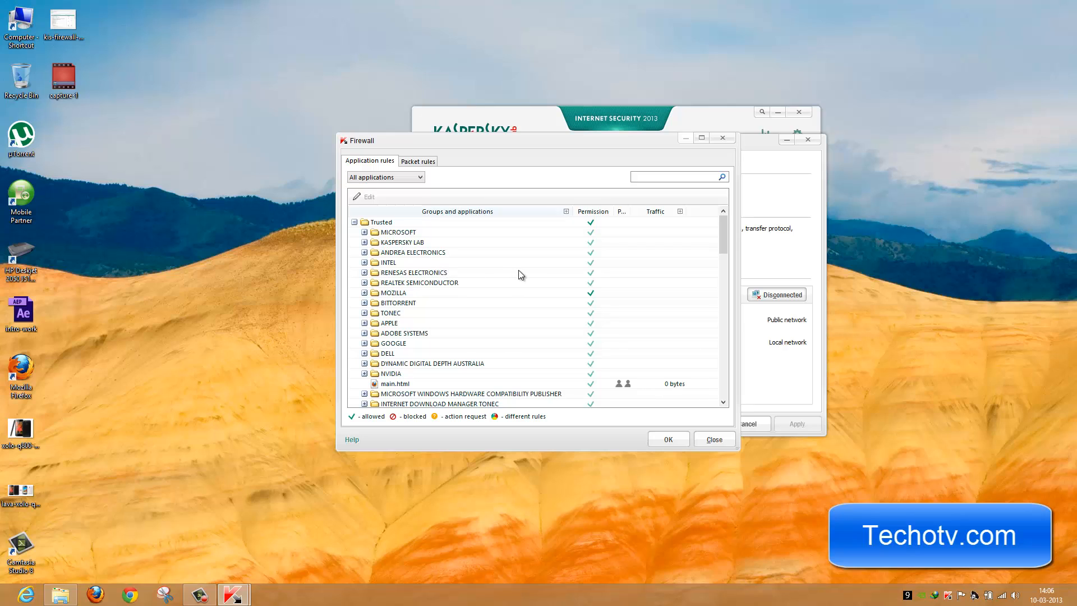
mouse_move(584, 265)
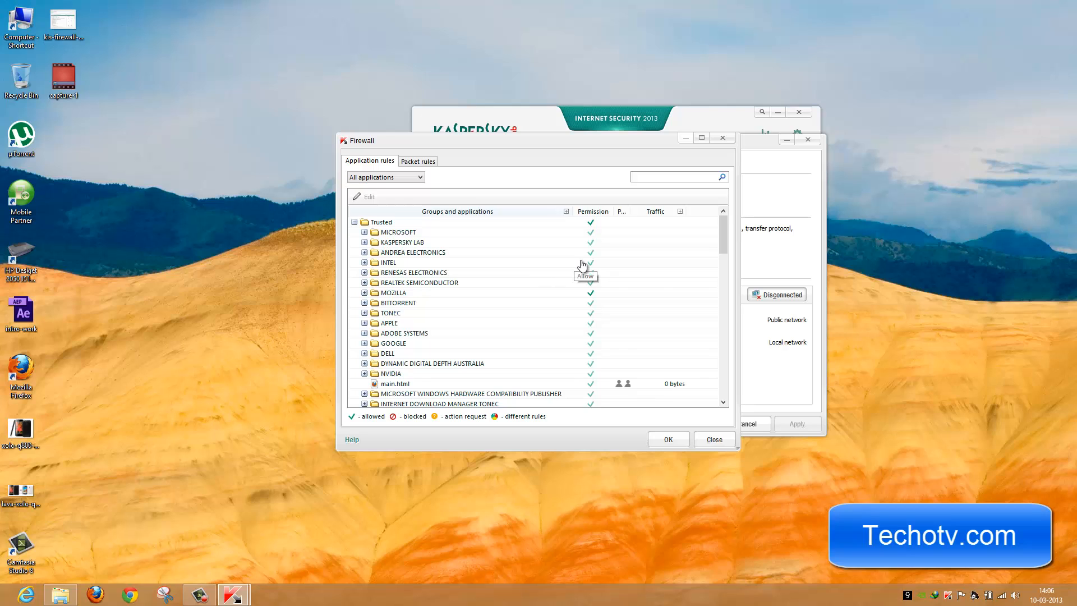
mouse_move(352, 227)
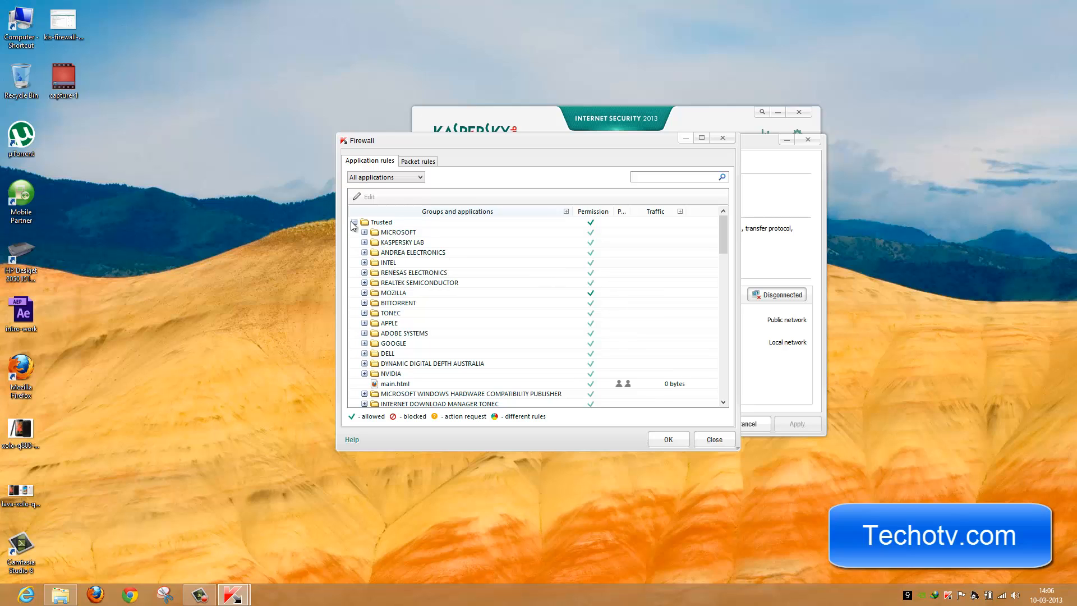
mouse_move(592, 225)
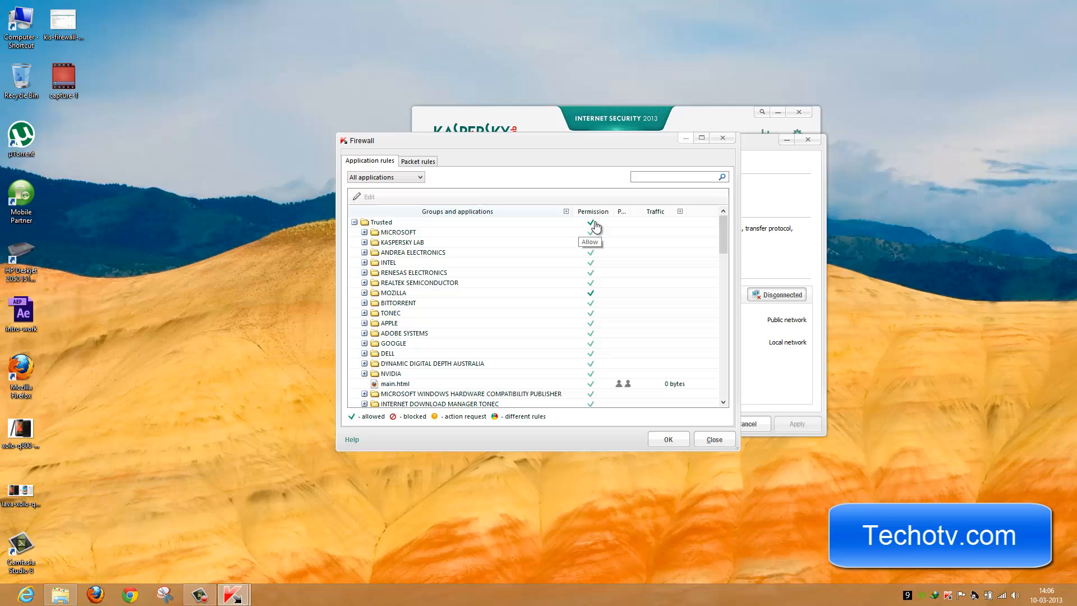
mouse_move(594, 282)
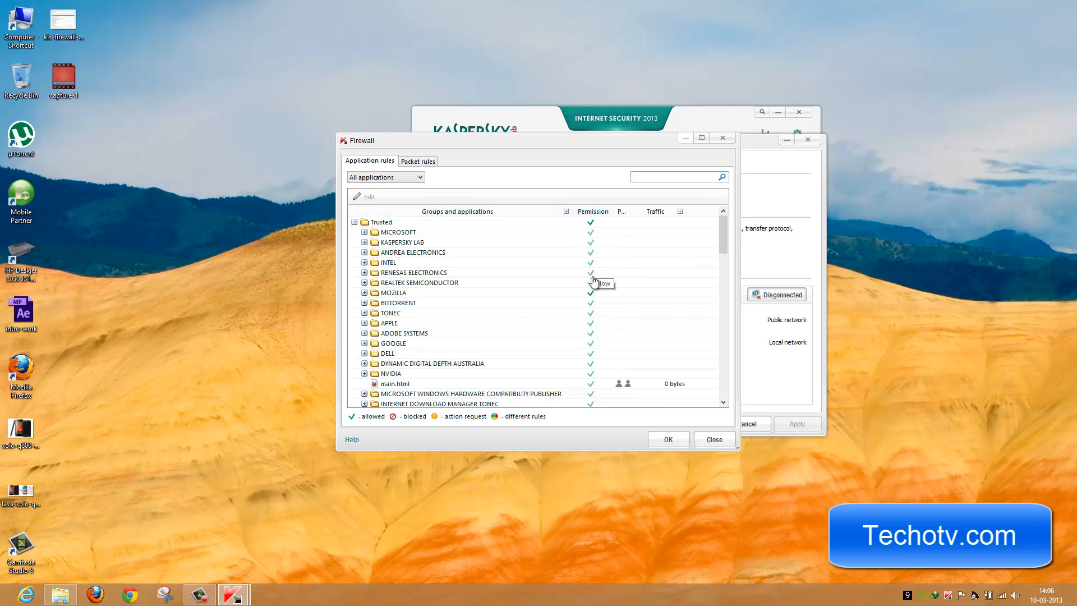
mouse_move(617, 296)
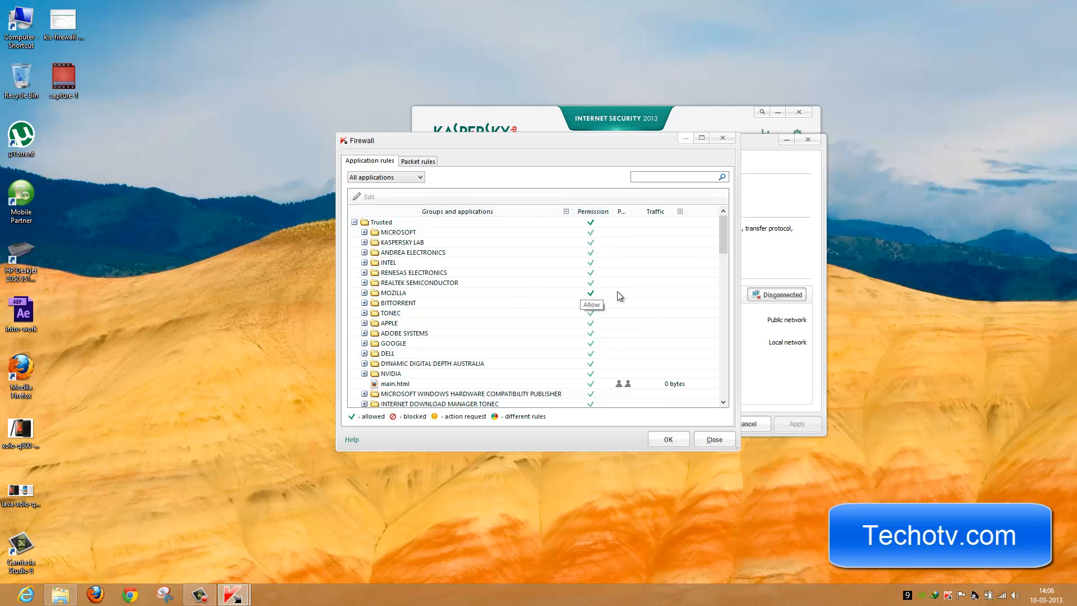
mouse_move(595, 274)
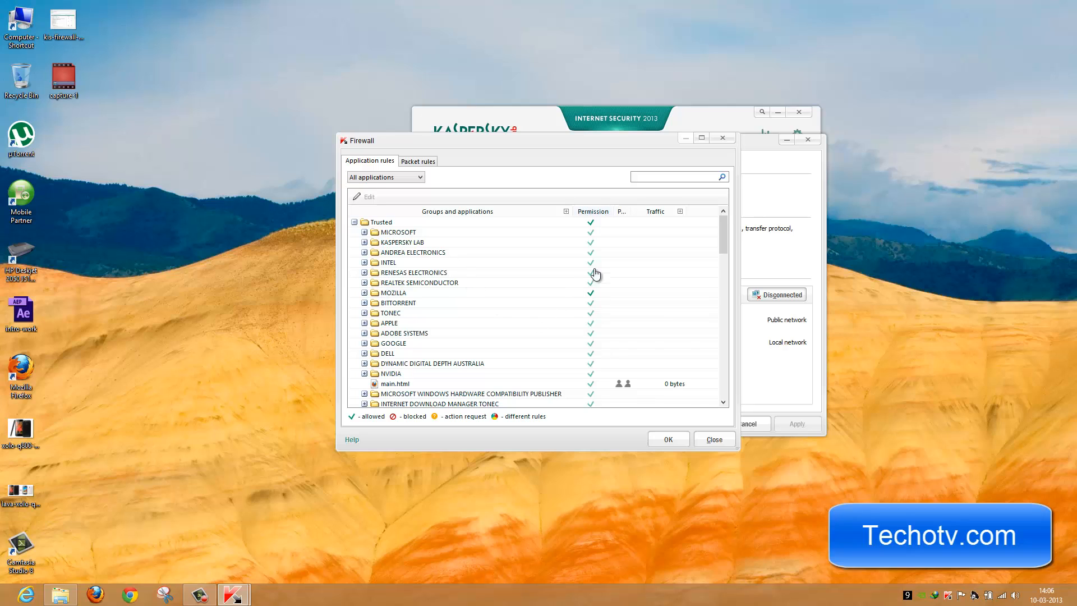
mouse_move(553, 304)
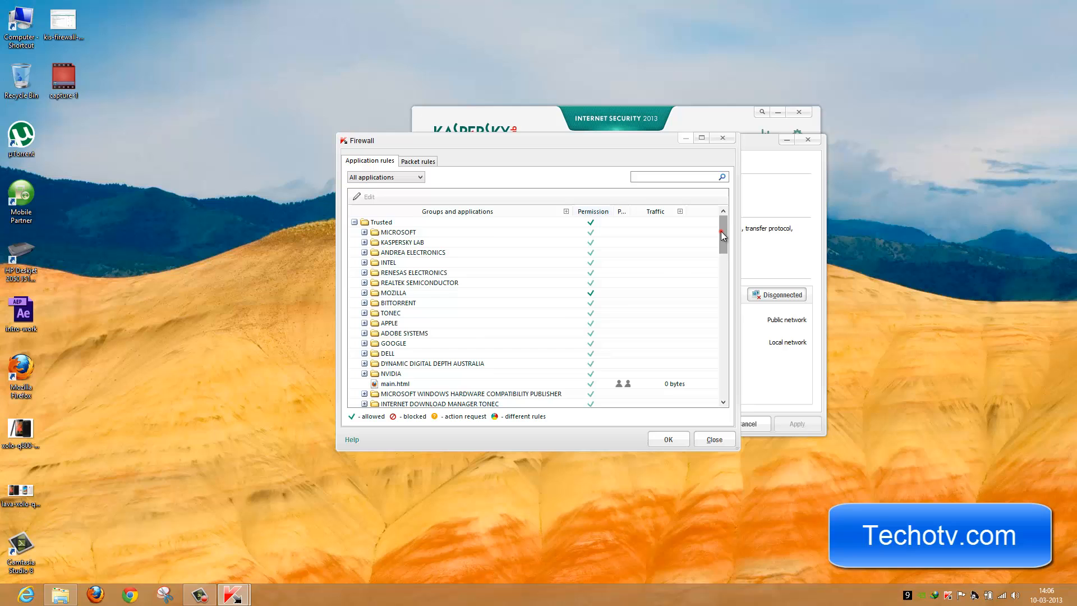
scroll("down", 3)
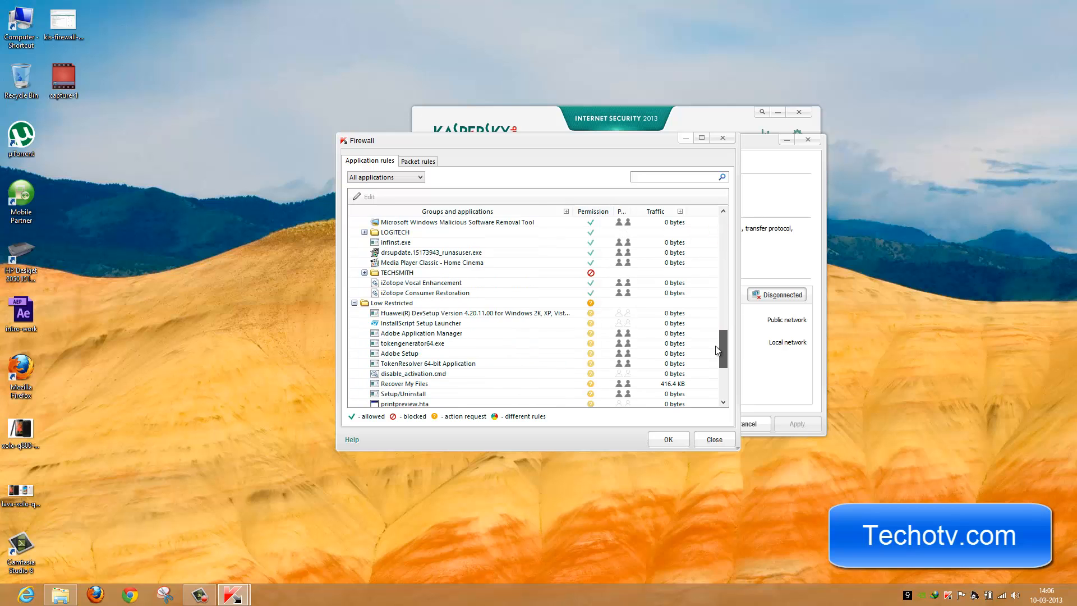
scroll("down", 3)
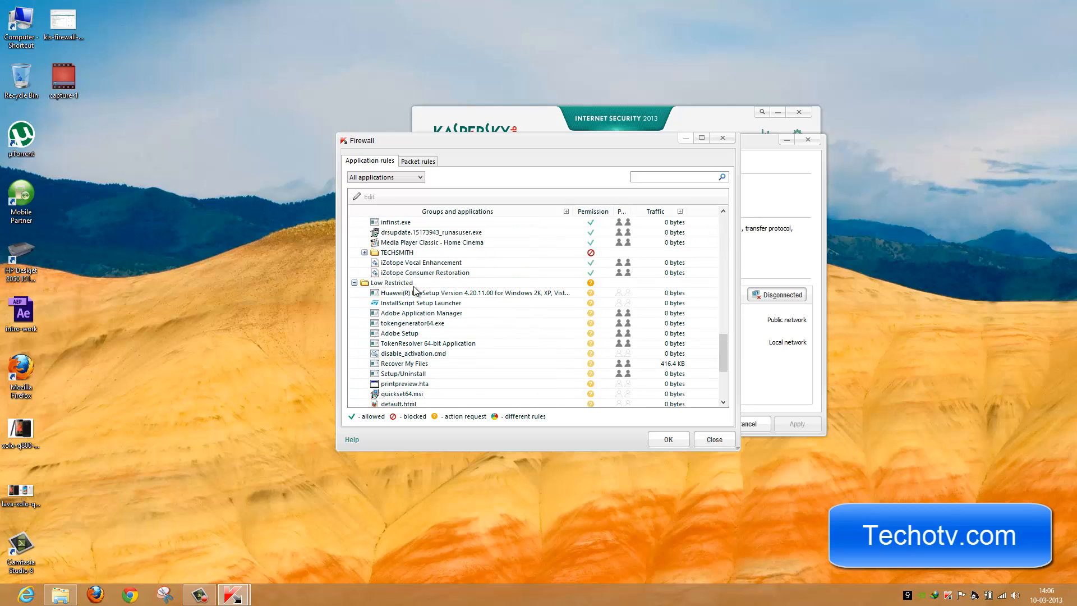
mouse_move(589, 305)
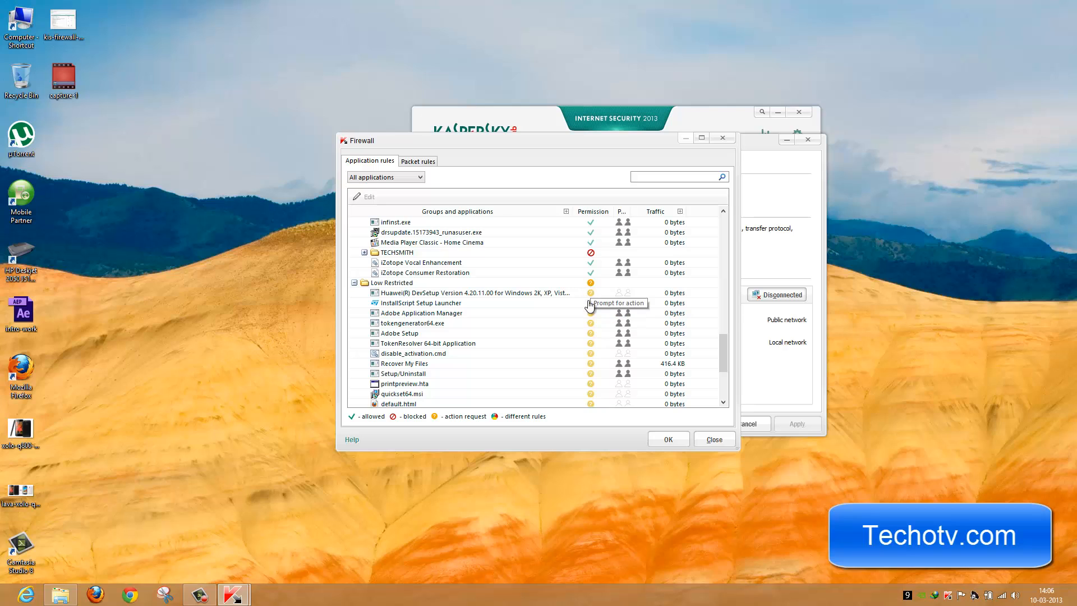
mouse_move(591, 308)
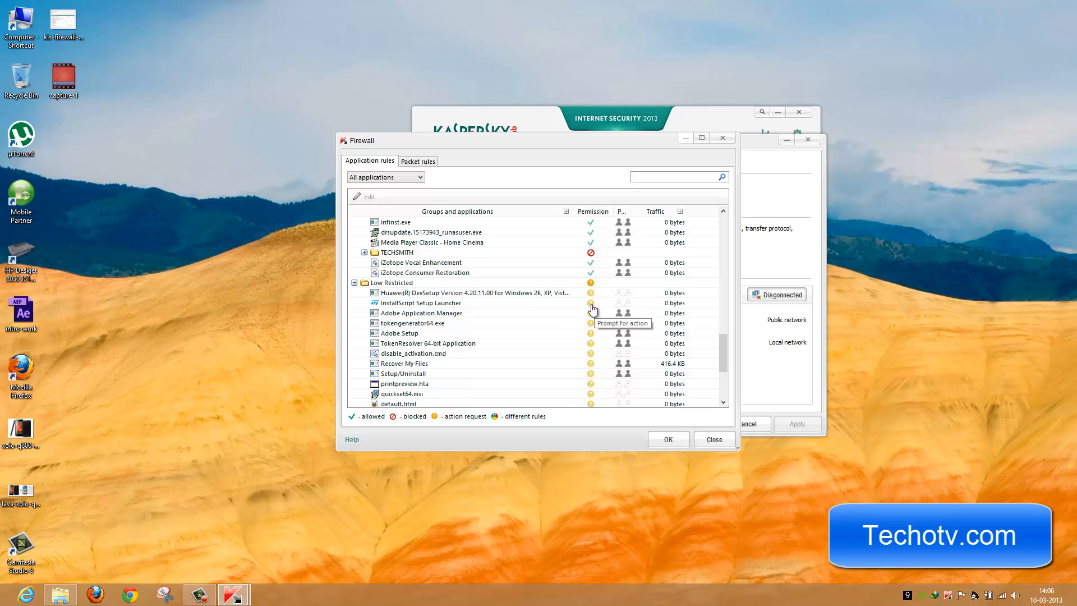
mouse_move(408, 315)
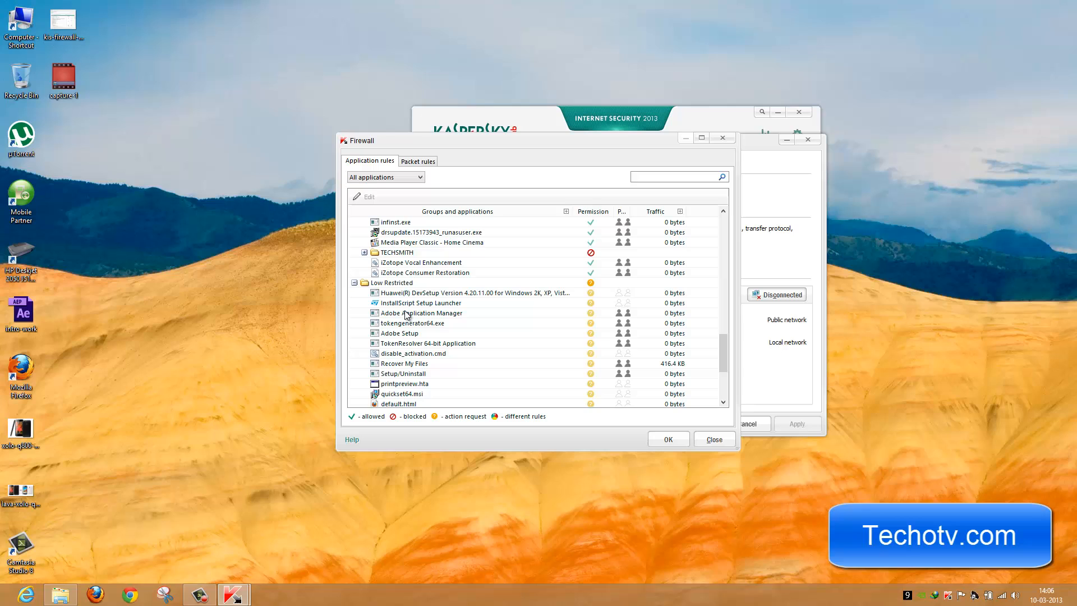
mouse_move(585, 336)
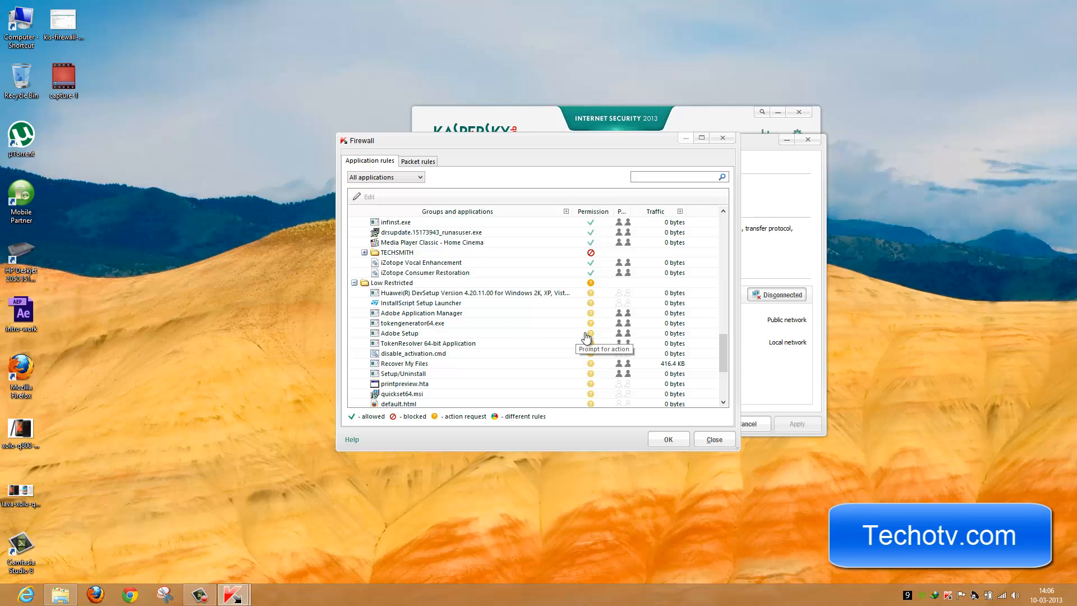
mouse_move(583, 301)
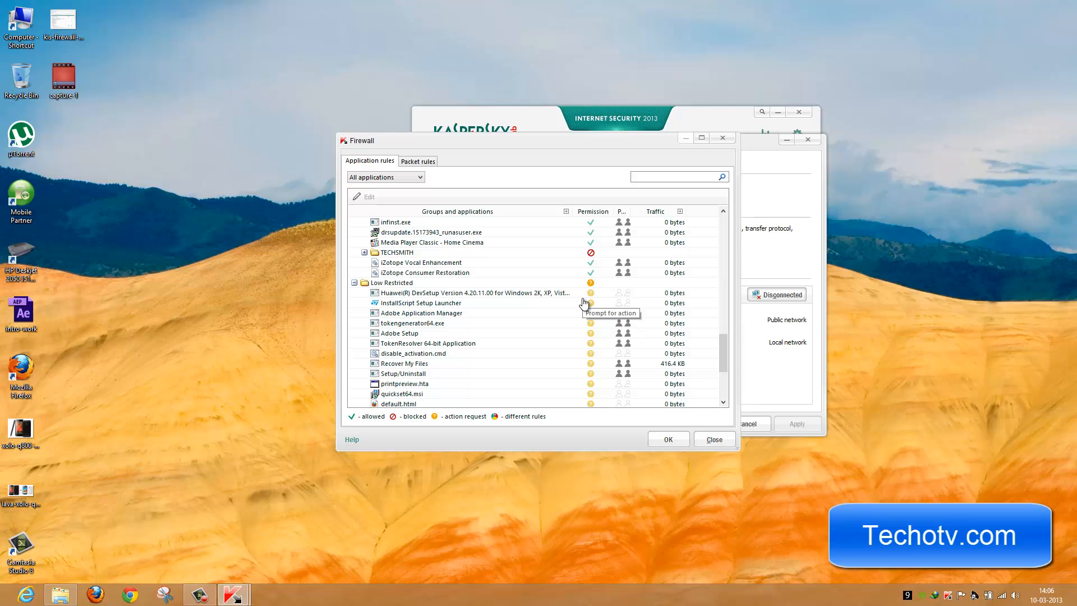
mouse_move(721, 351)
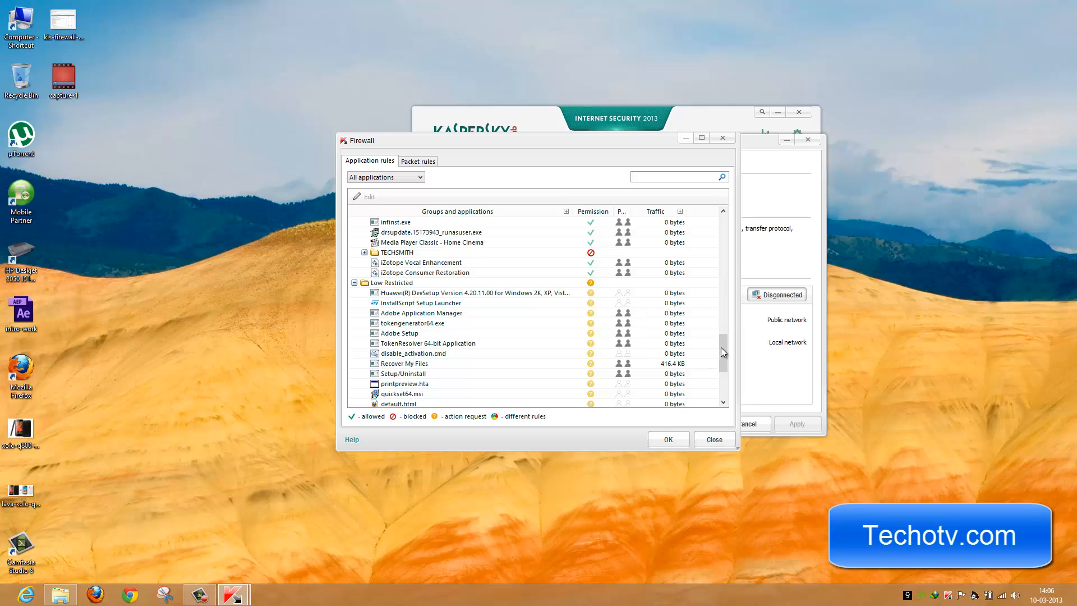
scroll("down", 3)
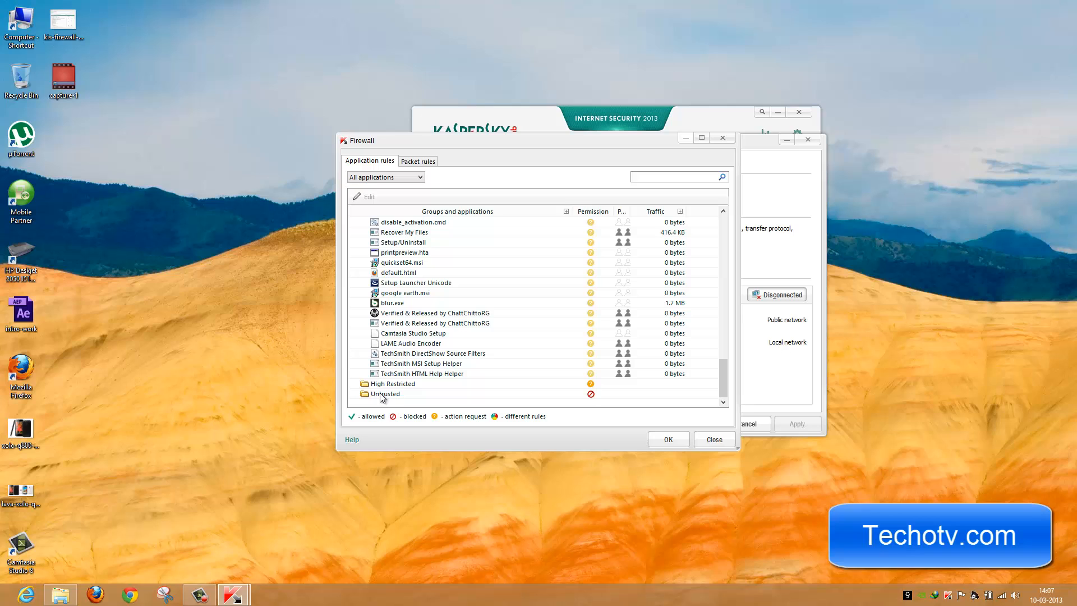
mouse_move(610, 410)
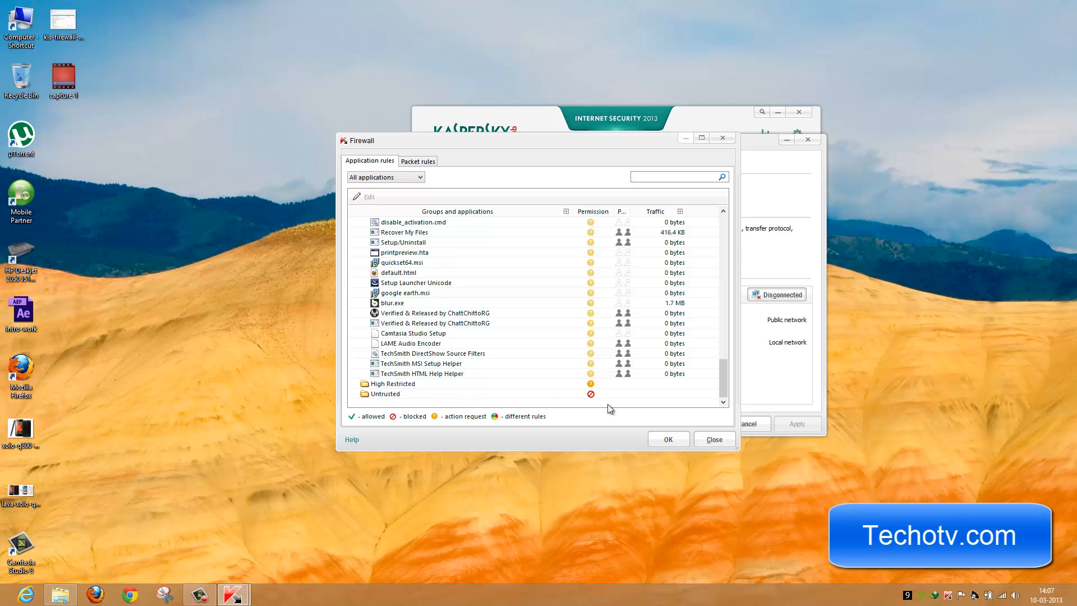
mouse_move(590, 397)
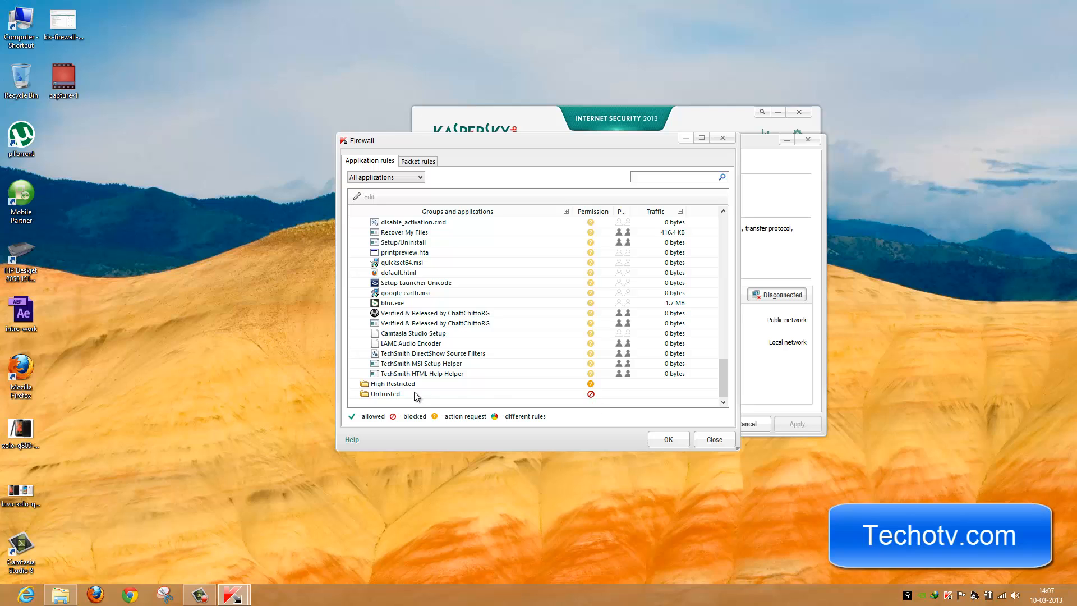
left_click(386, 394)
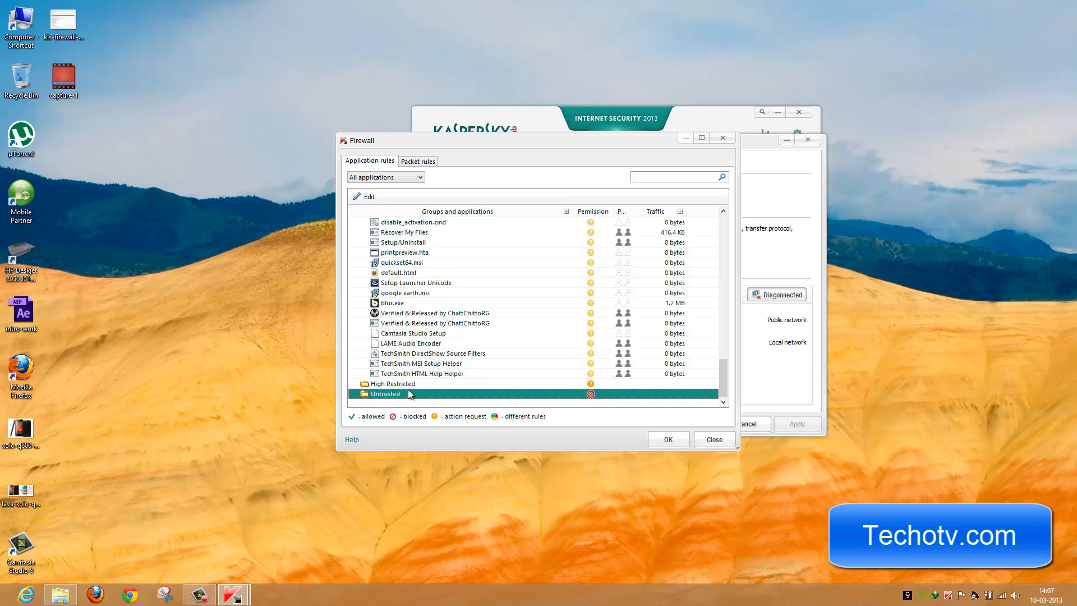
mouse_move(534, 377)
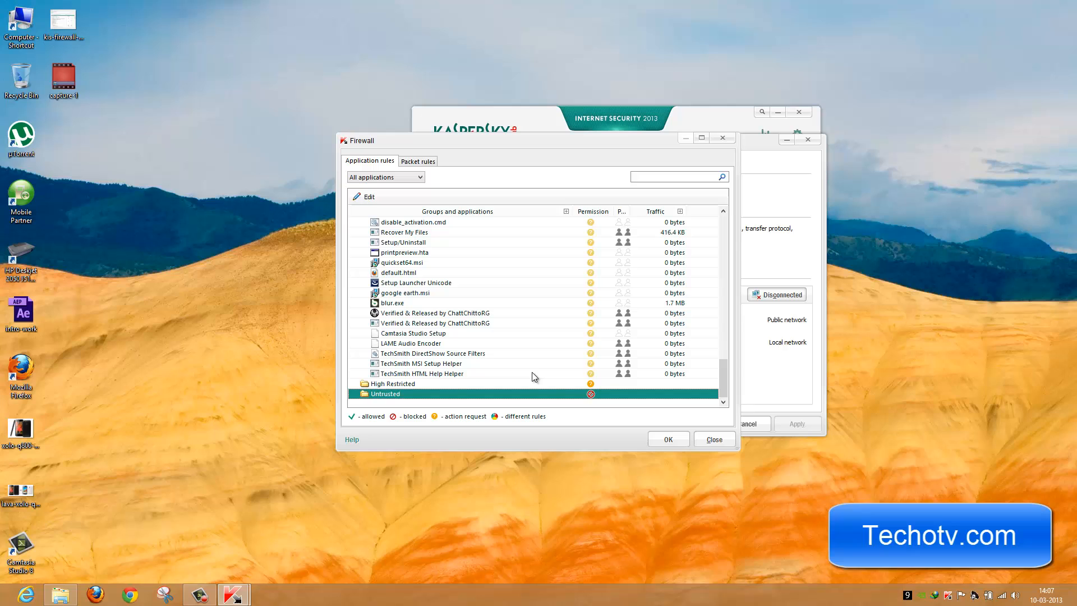
mouse_move(562, 93)
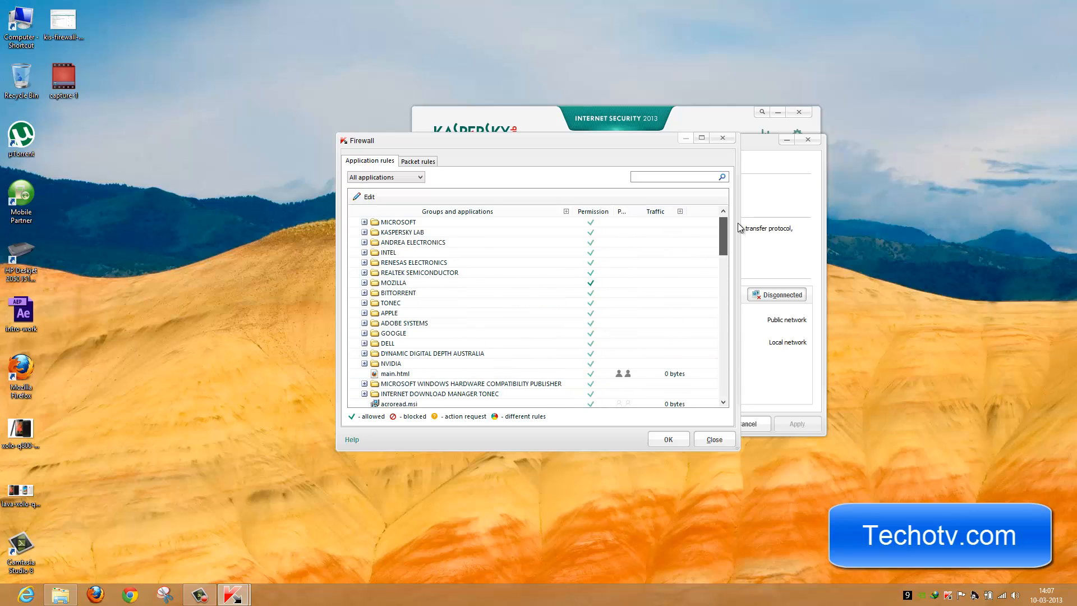
scroll("up", 3)
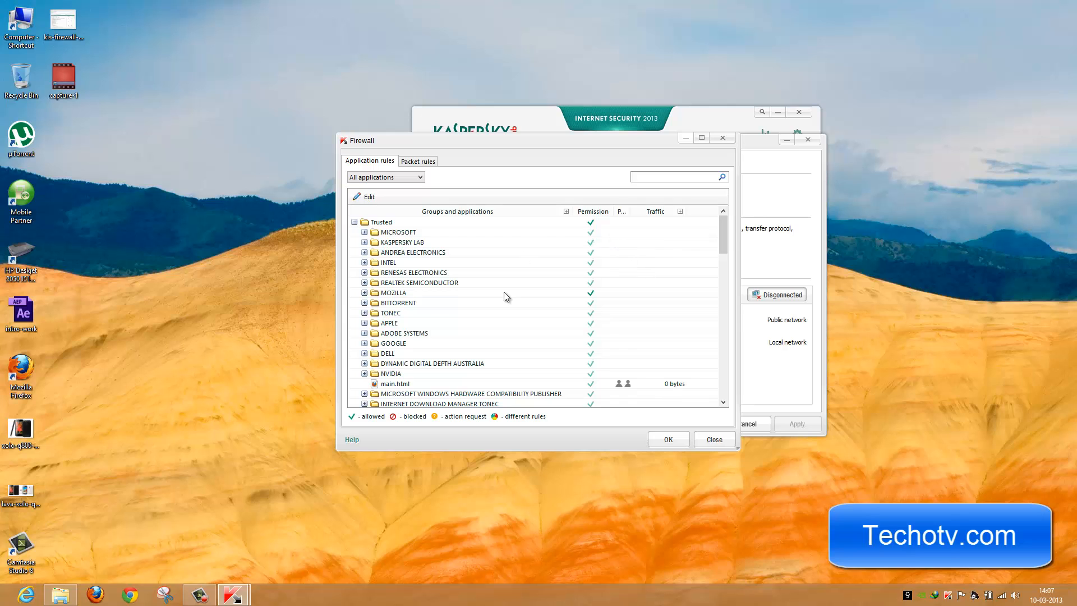
key("Super")
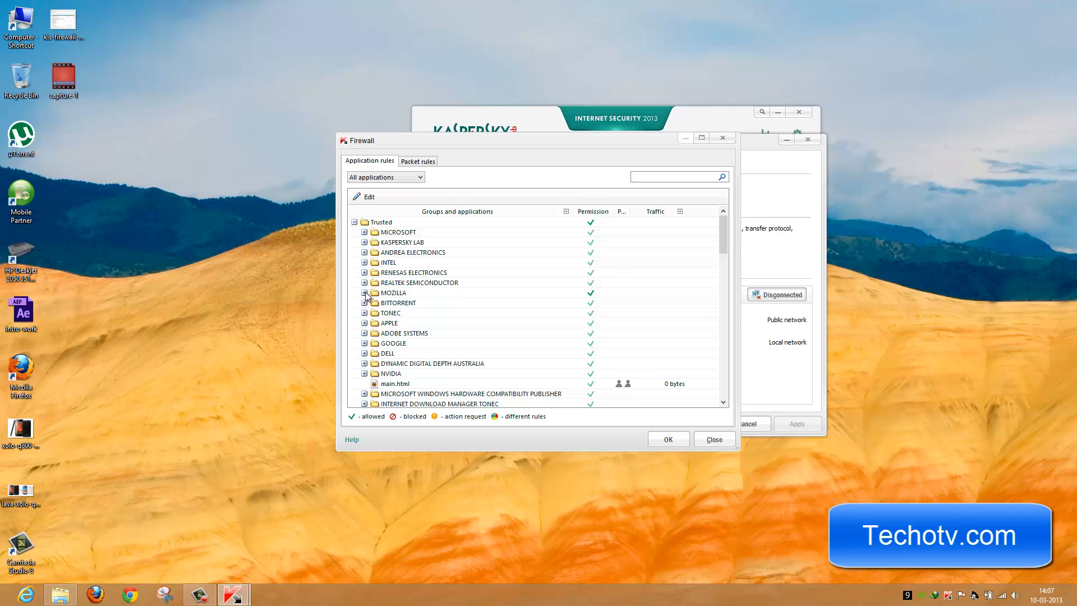
Expand the MOZILLA group and set its permission to Block for all its applications.
left_click(393, 292)
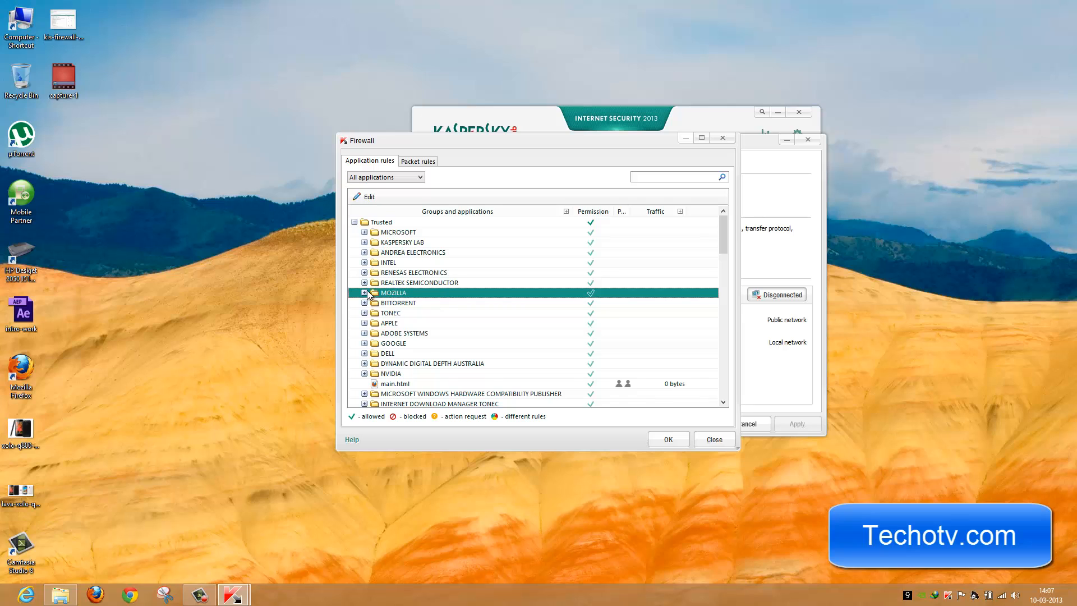
left_click(363, 292)
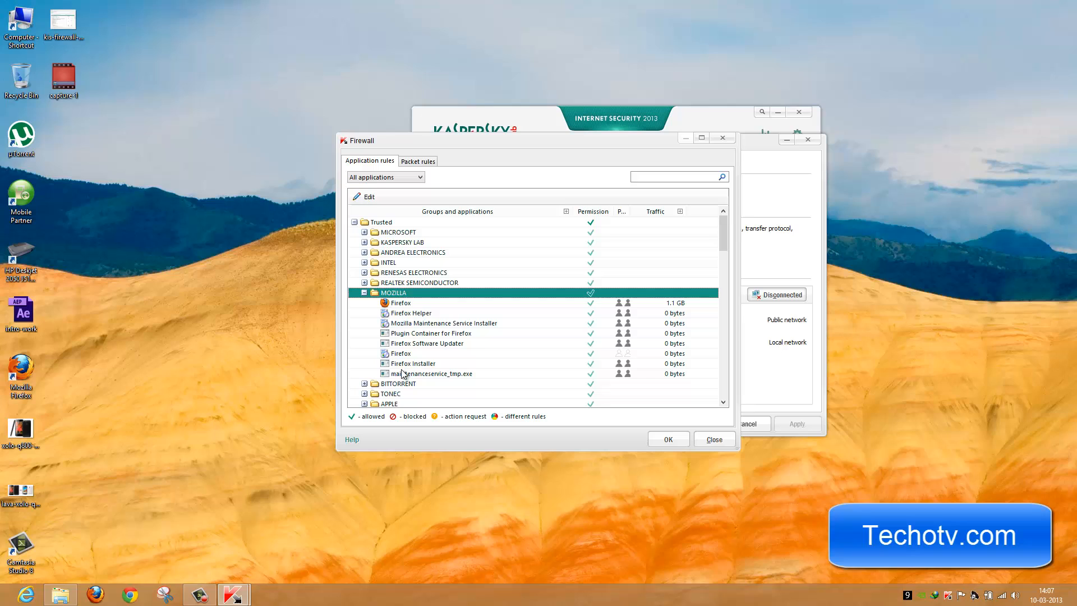
mouse_move(385, 295)
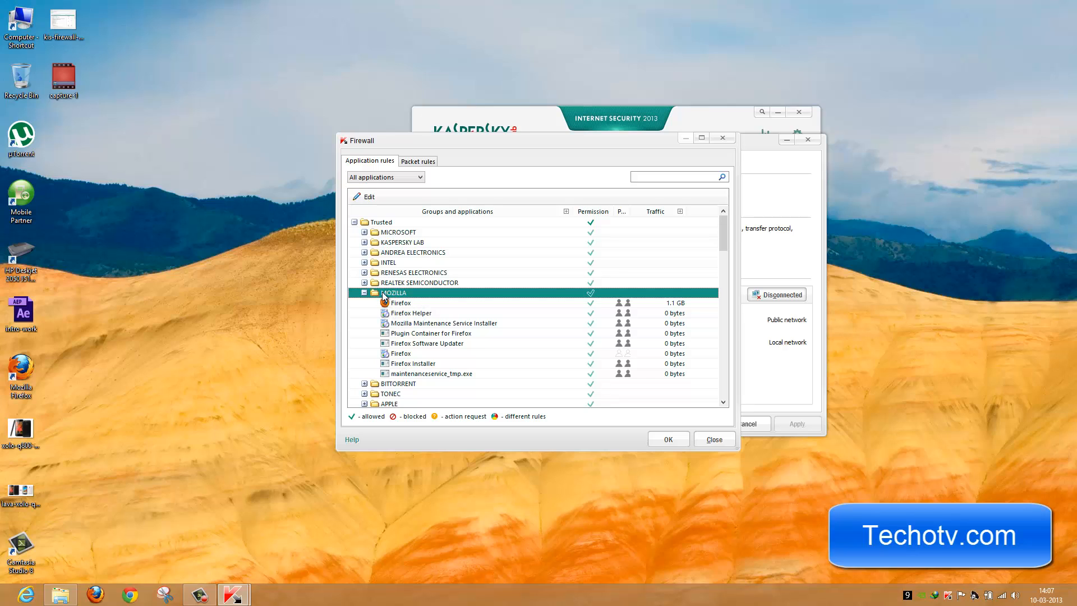
mouse_move(591, 301)
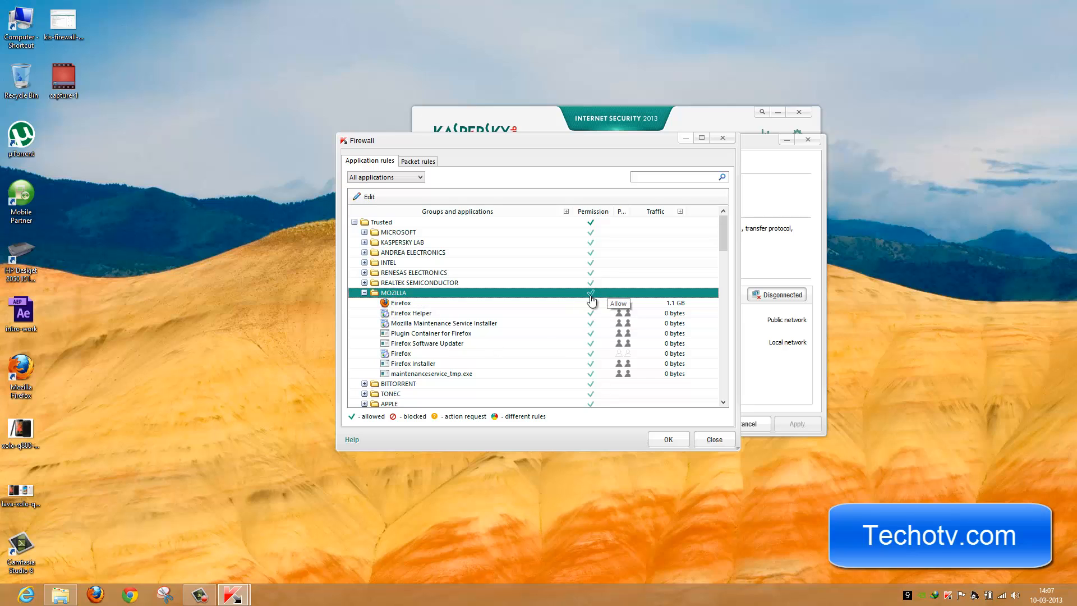
mouse_move(599, 226)
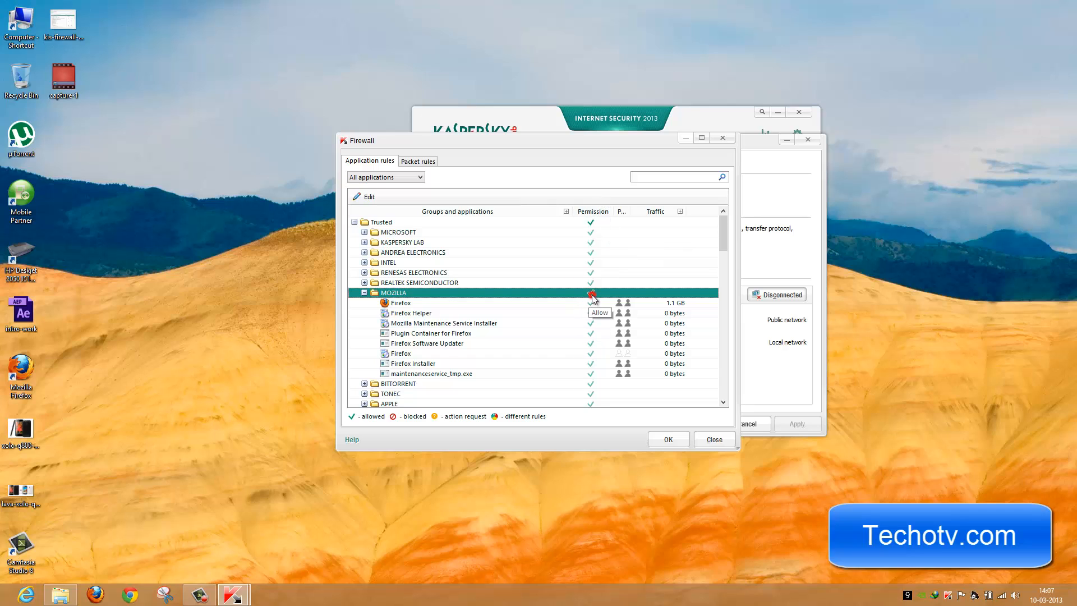
left_click(592, 293)
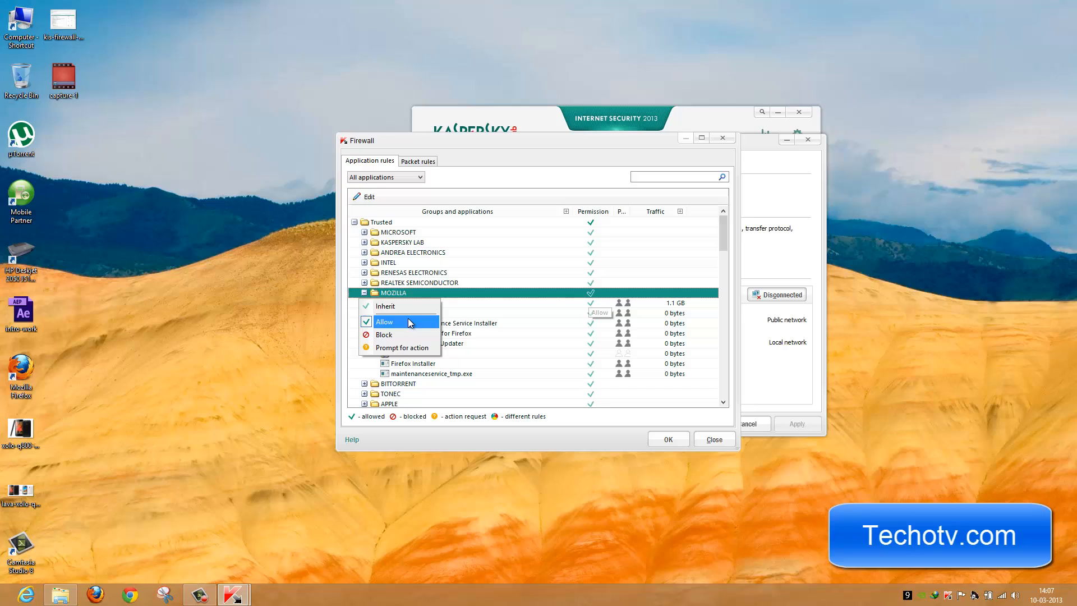
mouse_move(401, 347)
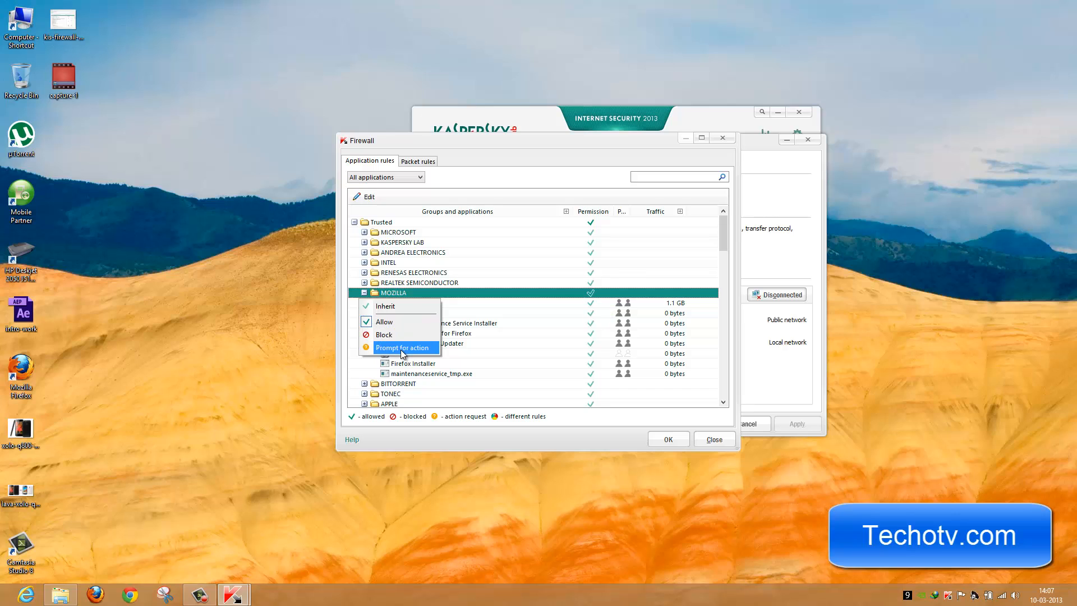
left_click(383, 334)
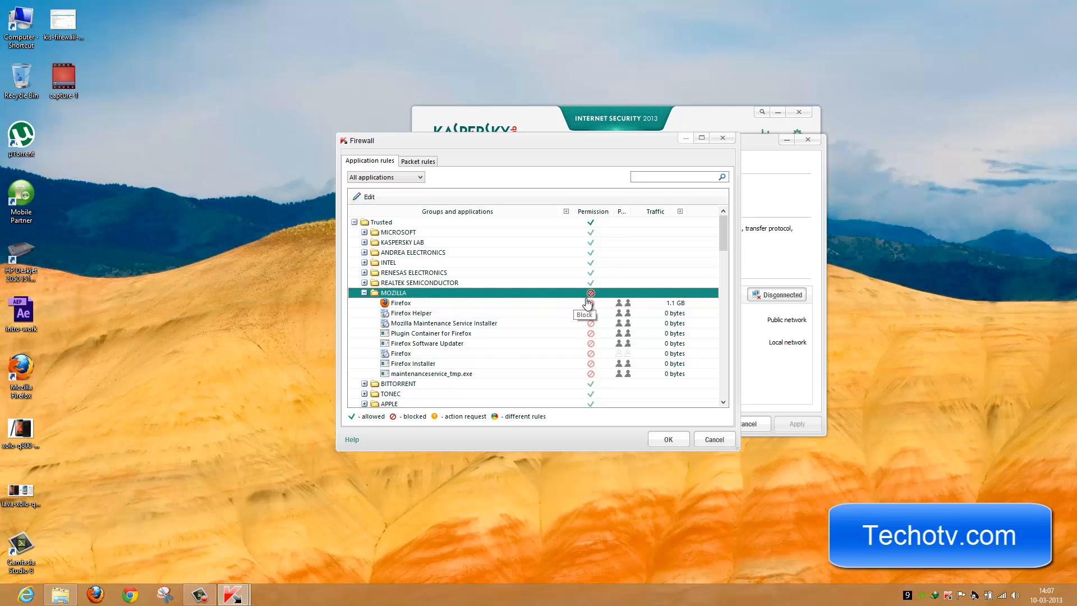
mouse_move(586, 351)
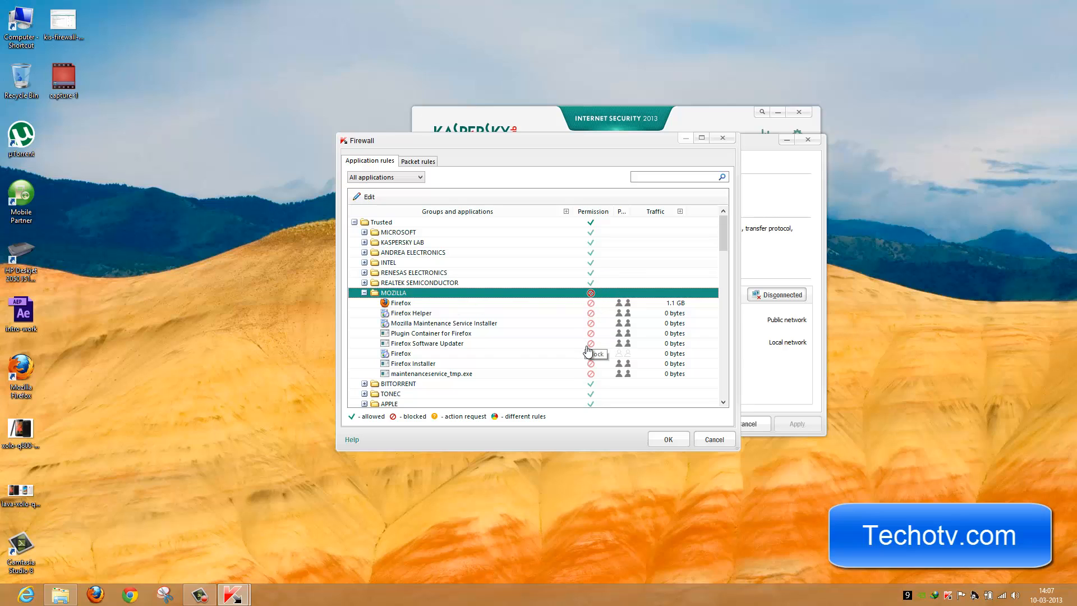
mouse_move(458, 310)
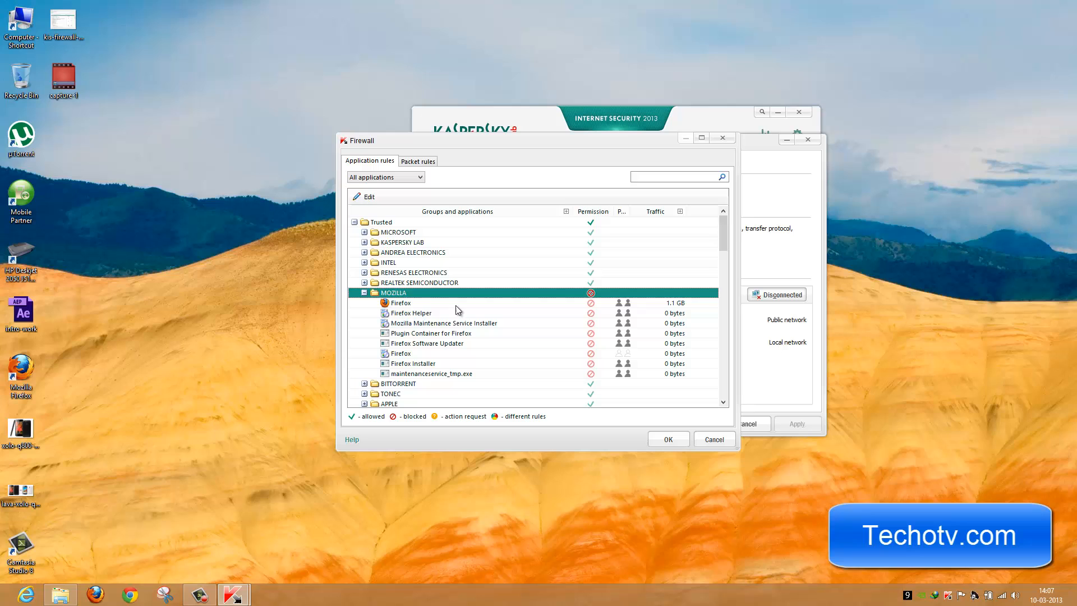
mouse_move(592, 304)
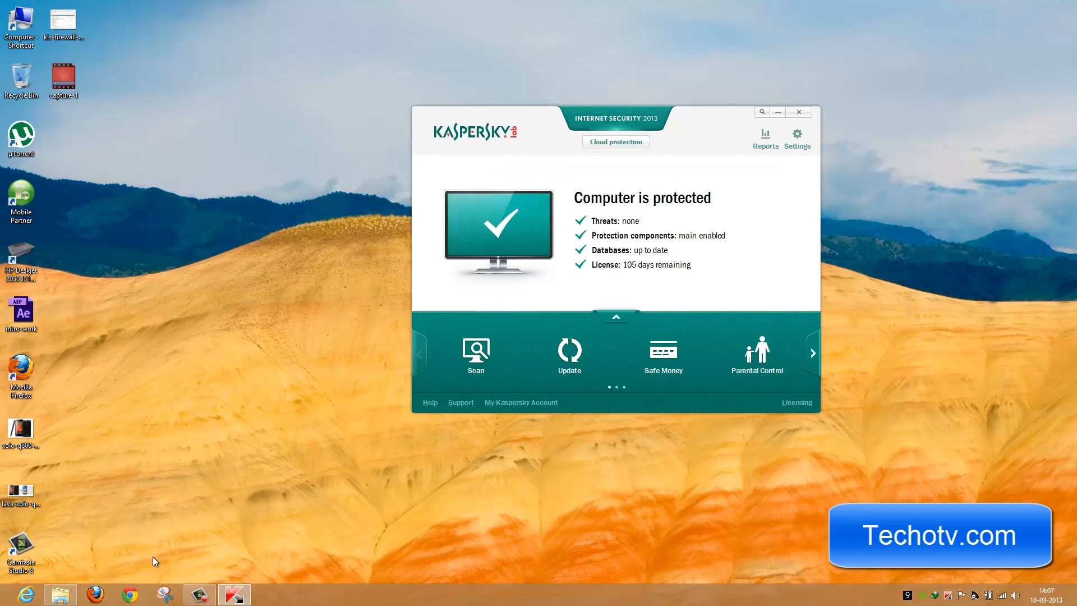
Launch Firefox from the taskbar to test that techotv.com fails to load.
left_click(94, 594)
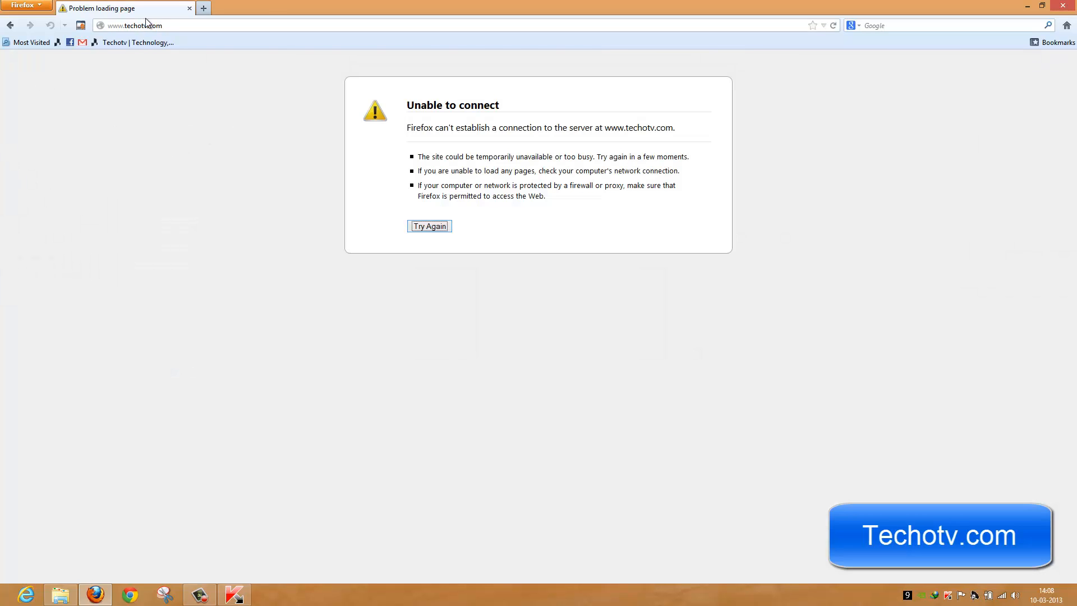
mouse_move(401, 140)
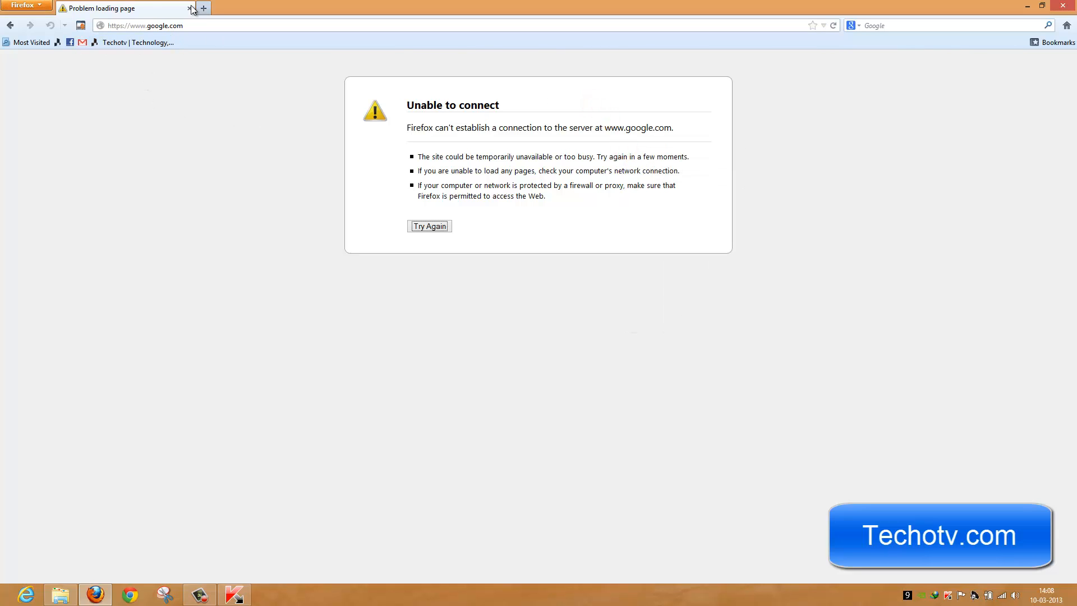
mouse_move(802, 224)
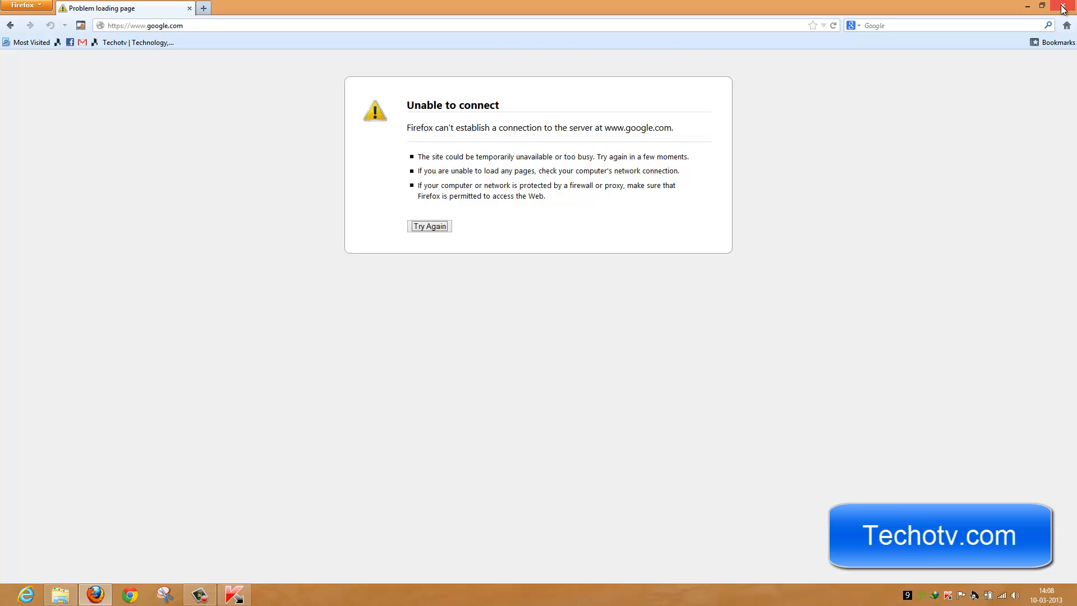
Close Firefox, set the MOZILLA group back to Allow in Firewall rules and confirm with OK.
left_click(1062, 5)
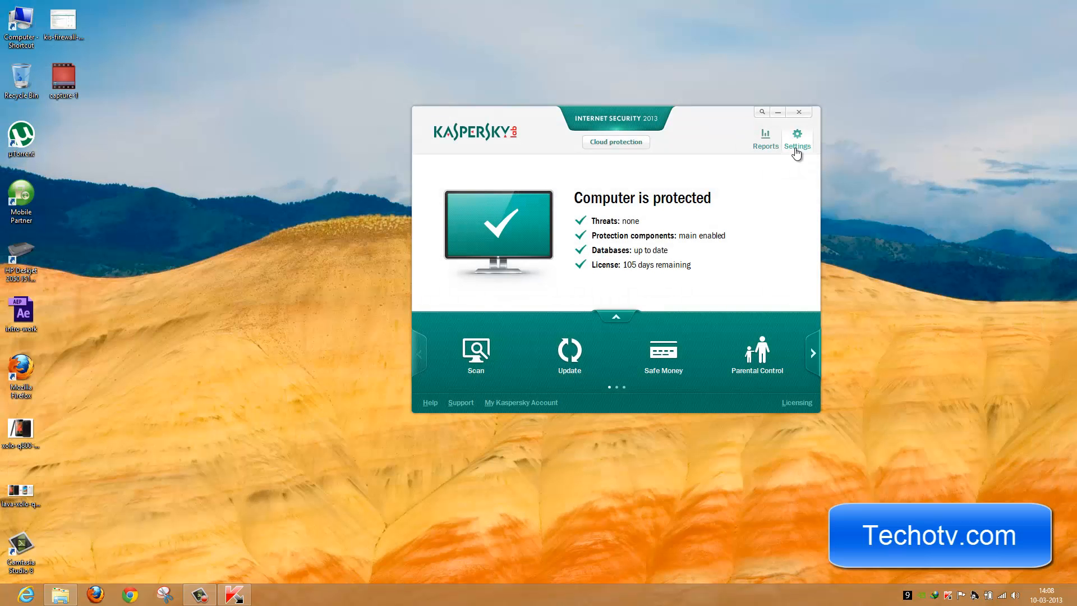
left_click(796, 139)
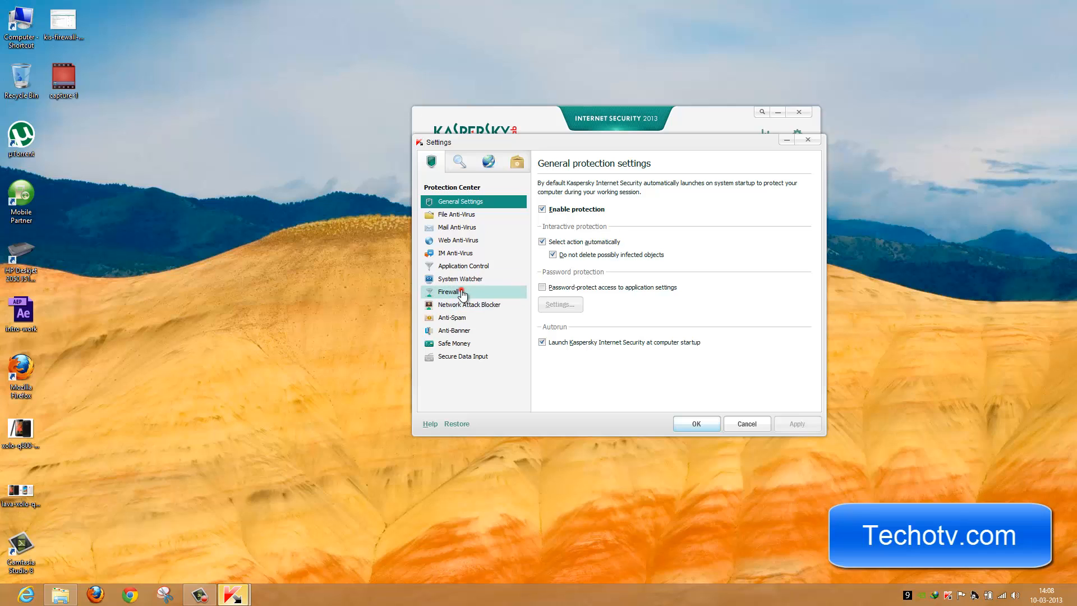
left_click(449, 292)
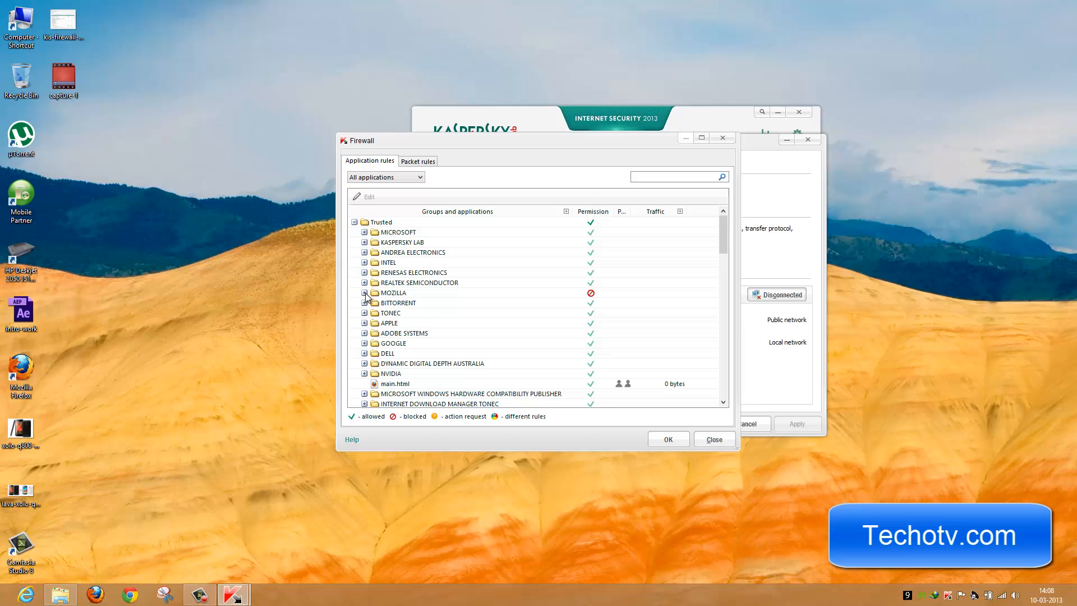
left_click(590, 293)
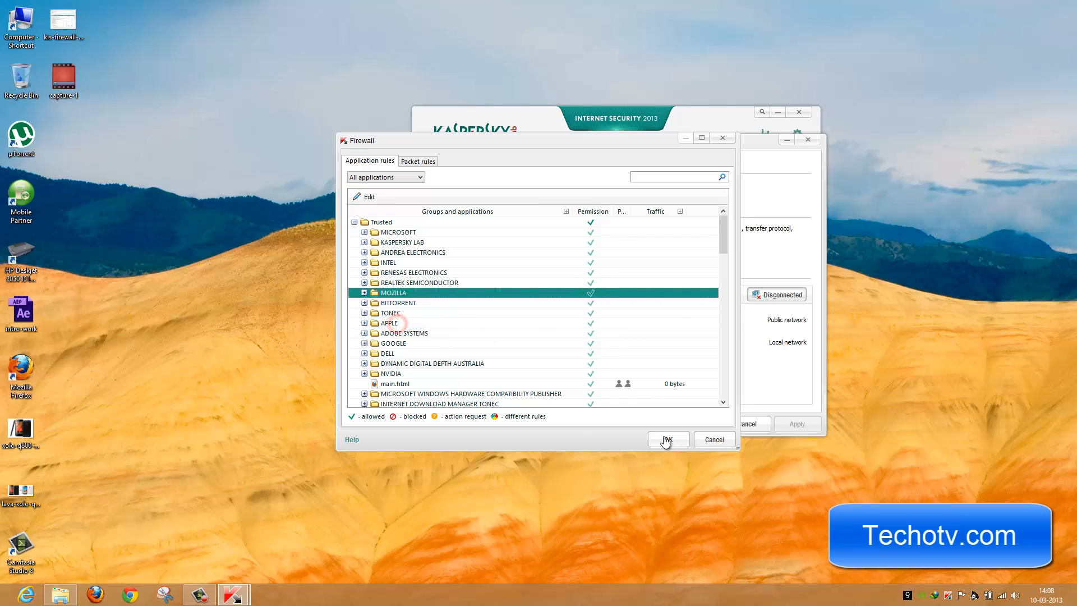
left_click(666, 440)
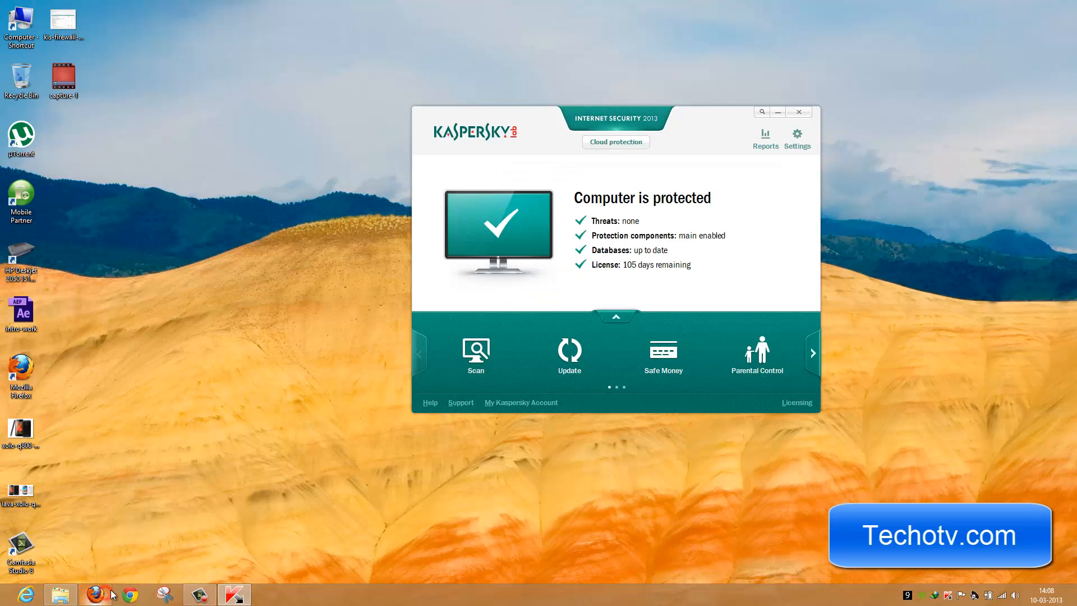
Launch Firefox, load Techotv from the New Tab page, visit Contact, then scroll the home page.
left_click(94, 593)
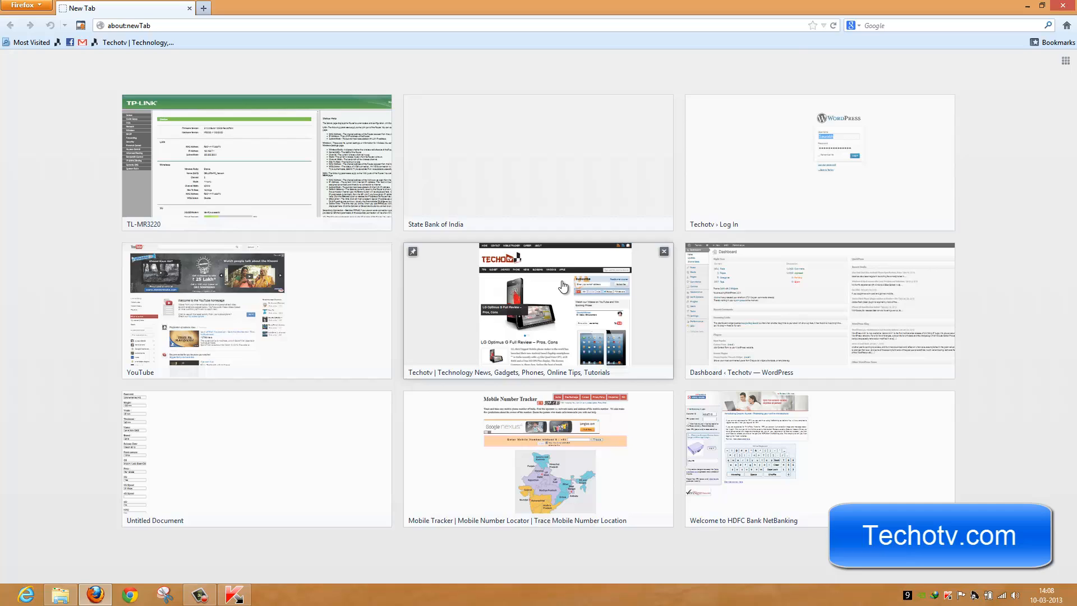
left_click(536, 310)
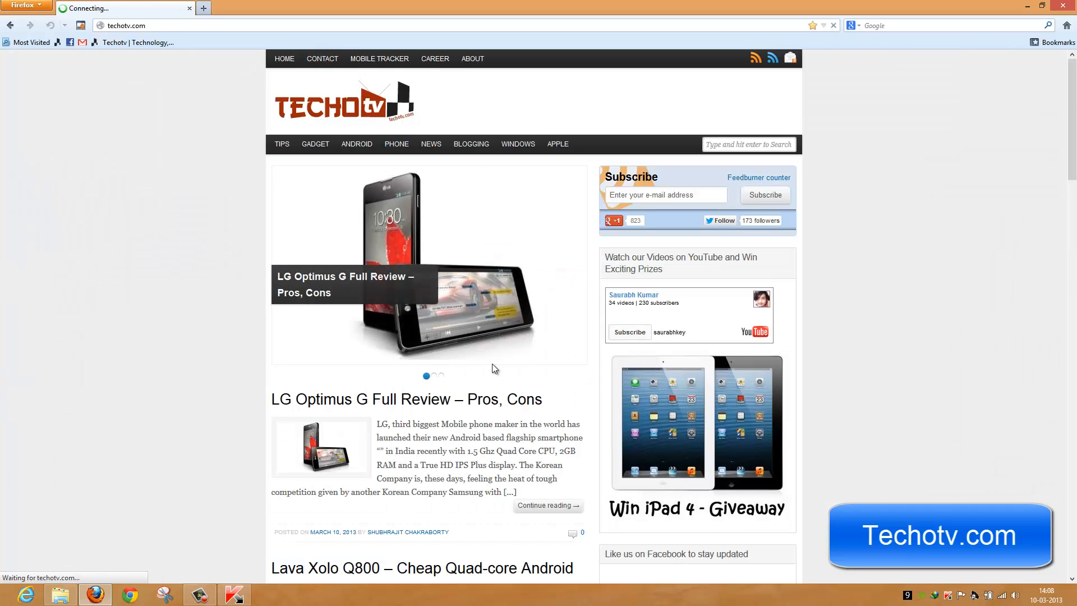
left_click(322, 59)
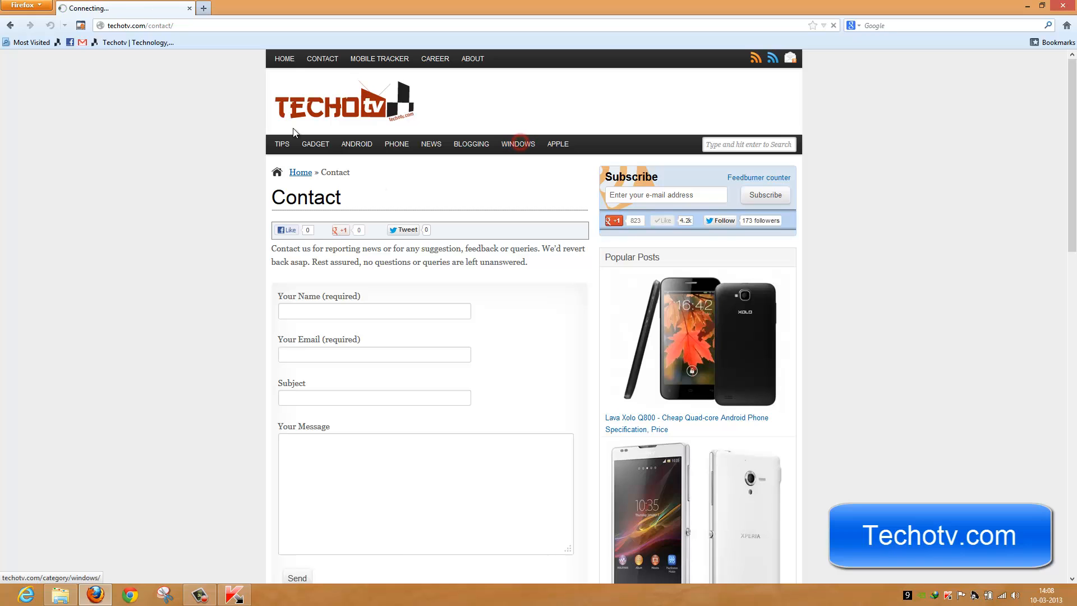
left_click(517, 144)
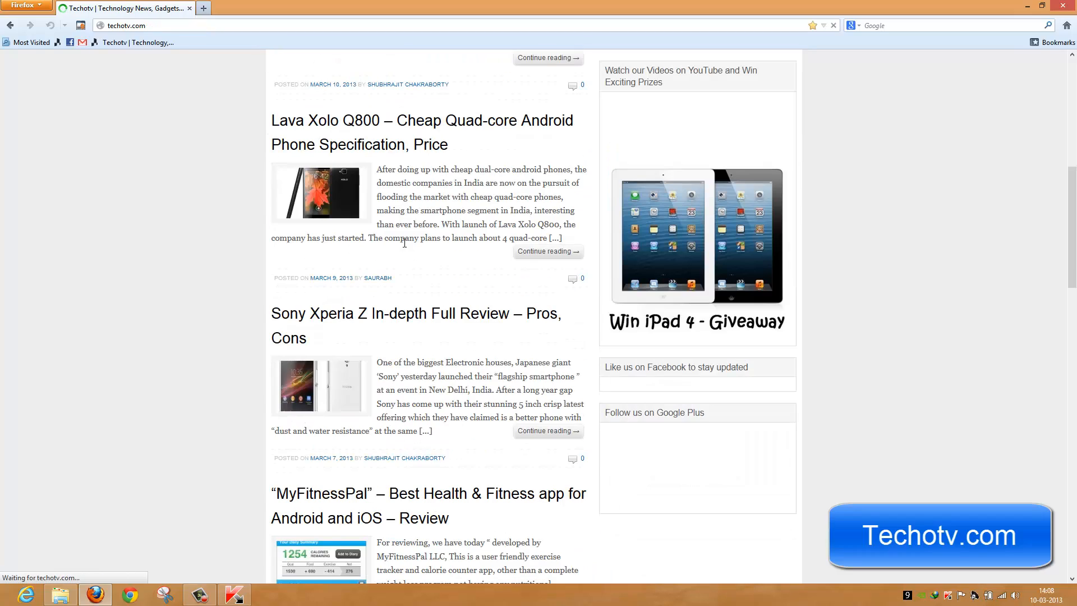
scroll("down", 3)
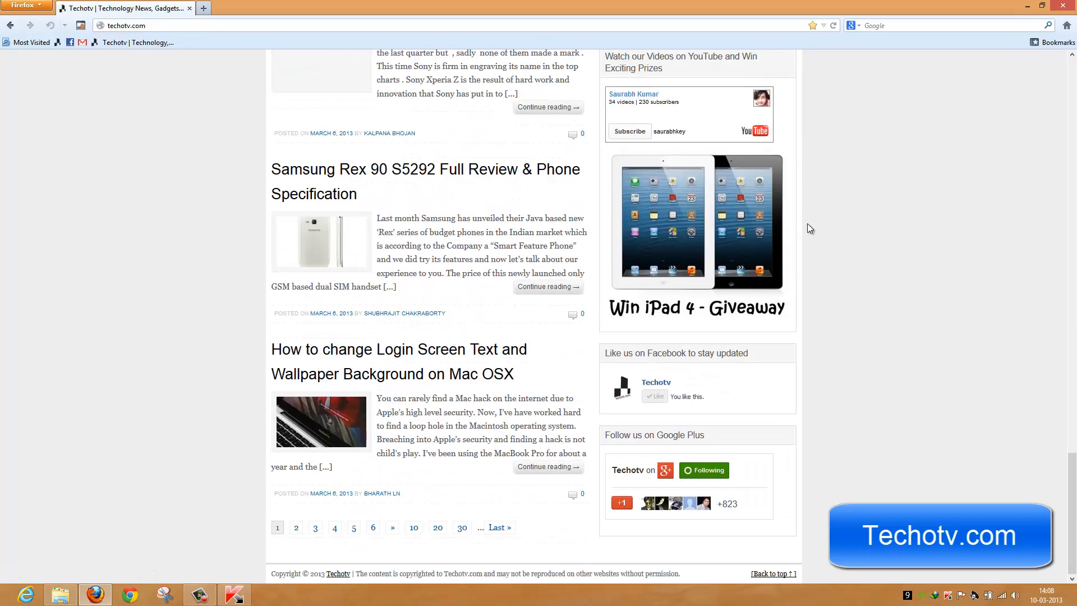
scroll("up", 3)
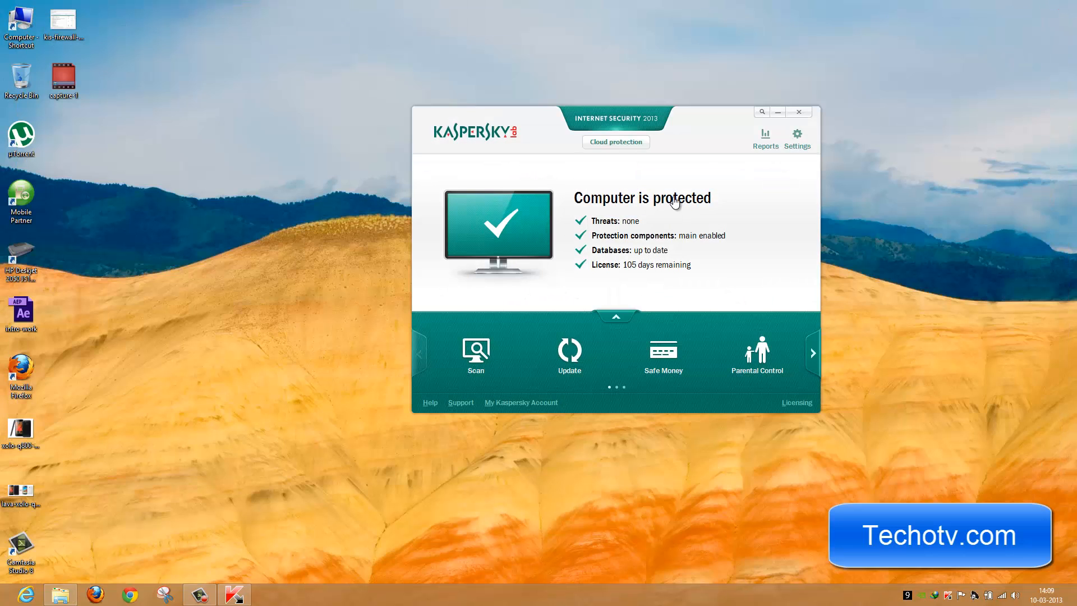
mouse_move(745, 179)
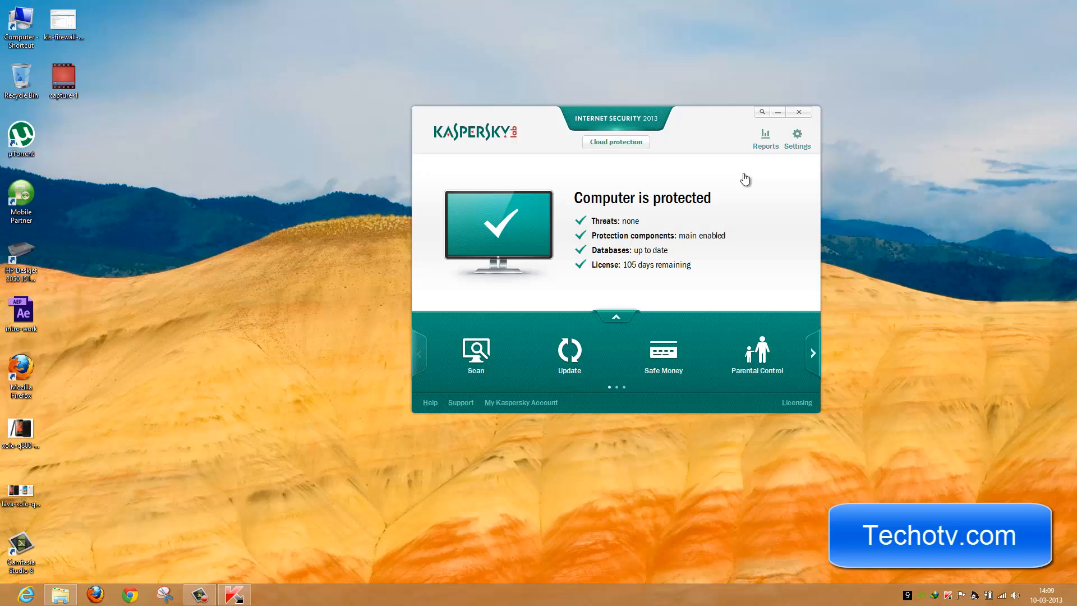
mouse_move(607, 132)
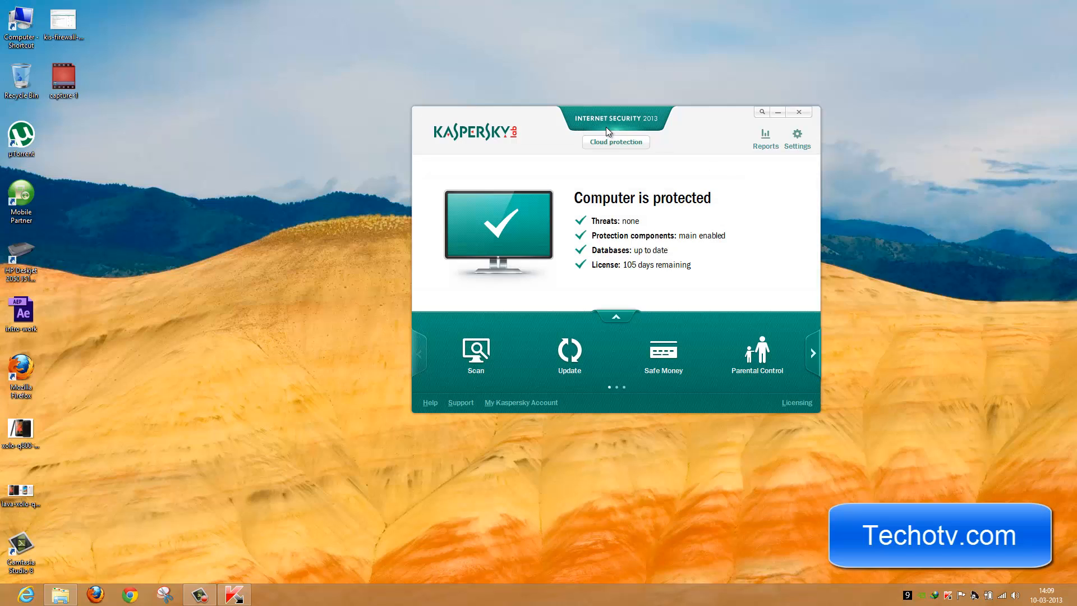
mouse_move(741, 179)
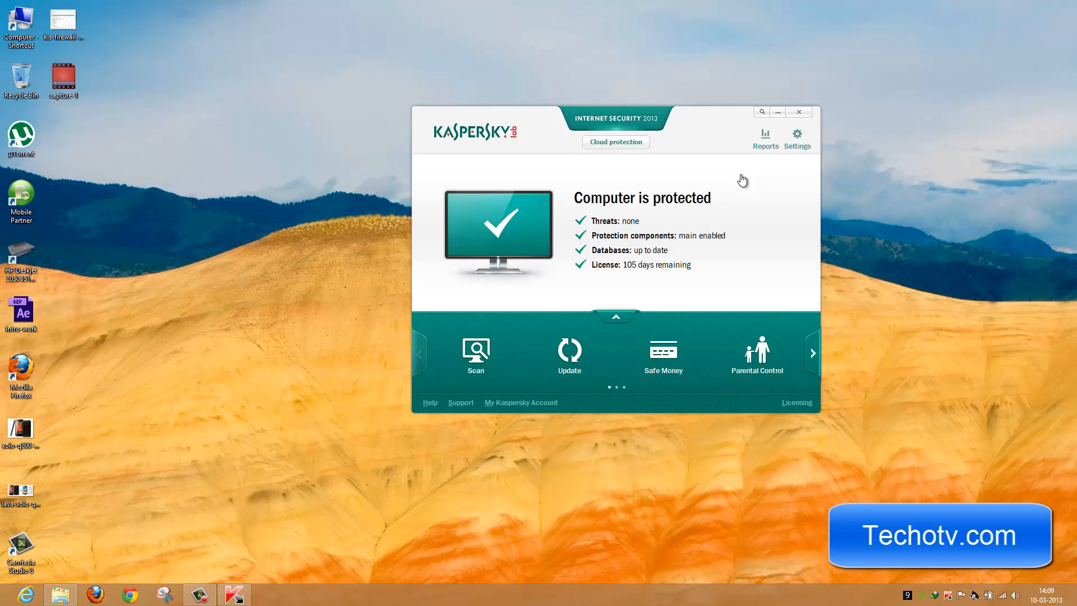
mouse_move(780, 167)
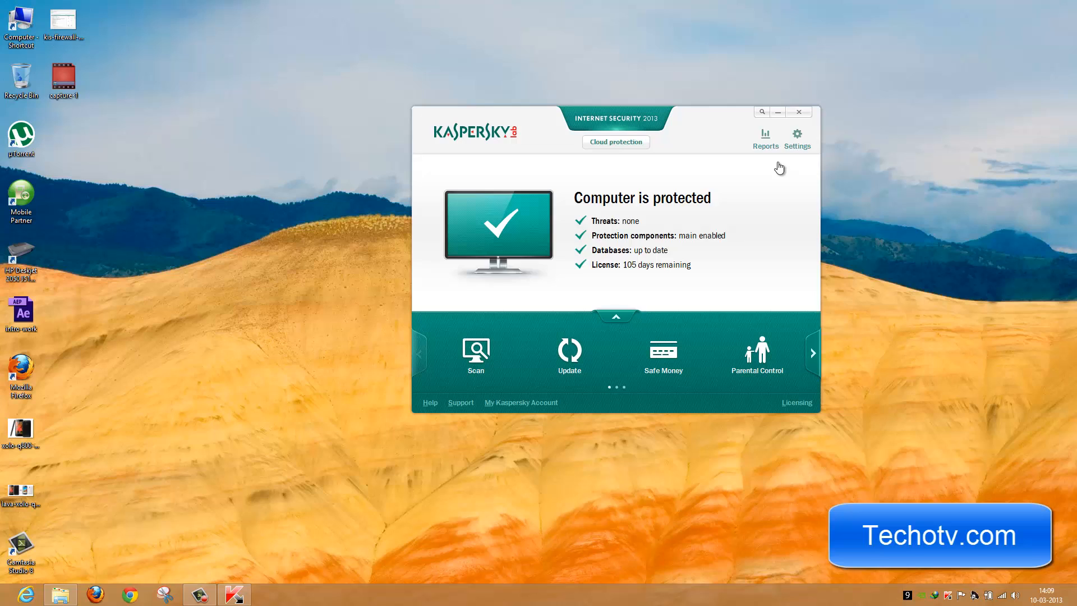